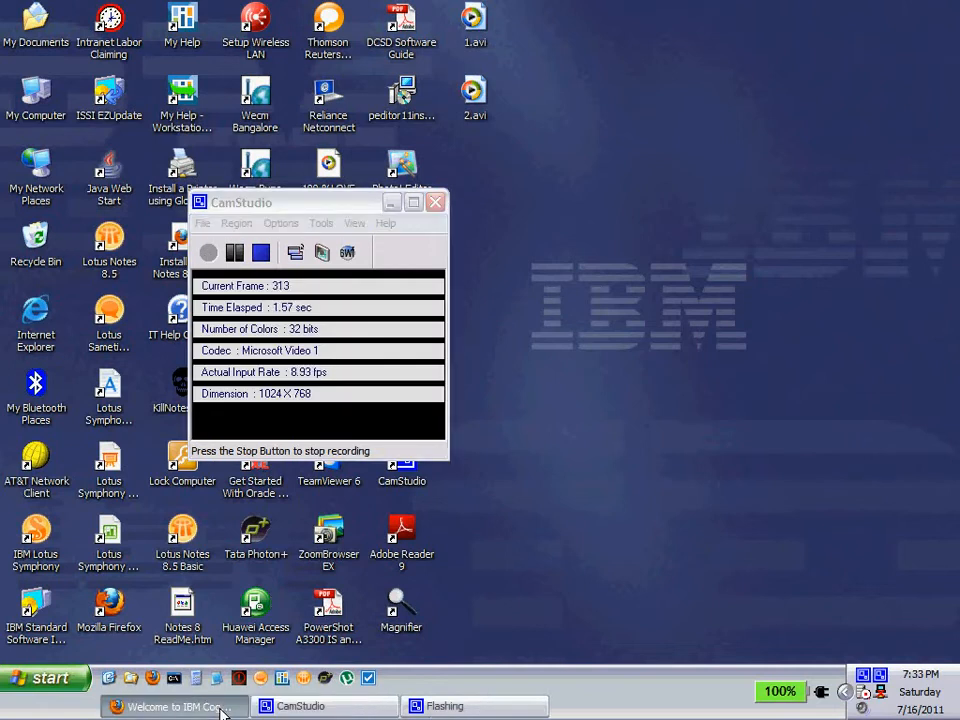
Step: Bring the Firefox 'Welcome to IBM Cognos' window back up to reach package selection
click(175, 706)
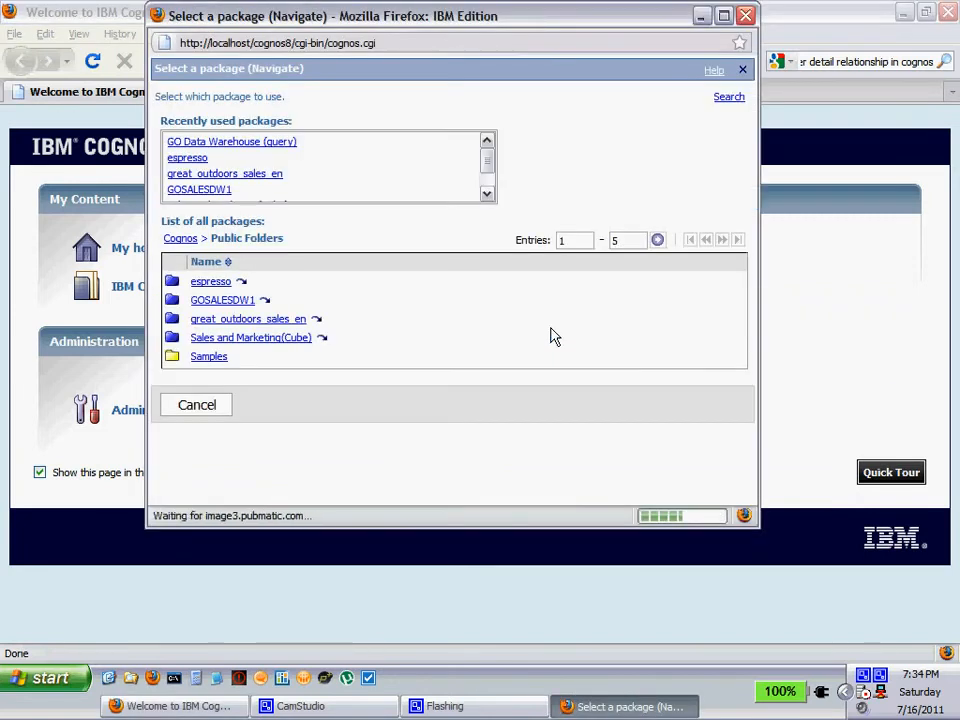
Step: Maximize the package window and pick GO Data Warehouse (query) to launch Report Studio
click(723, 15)
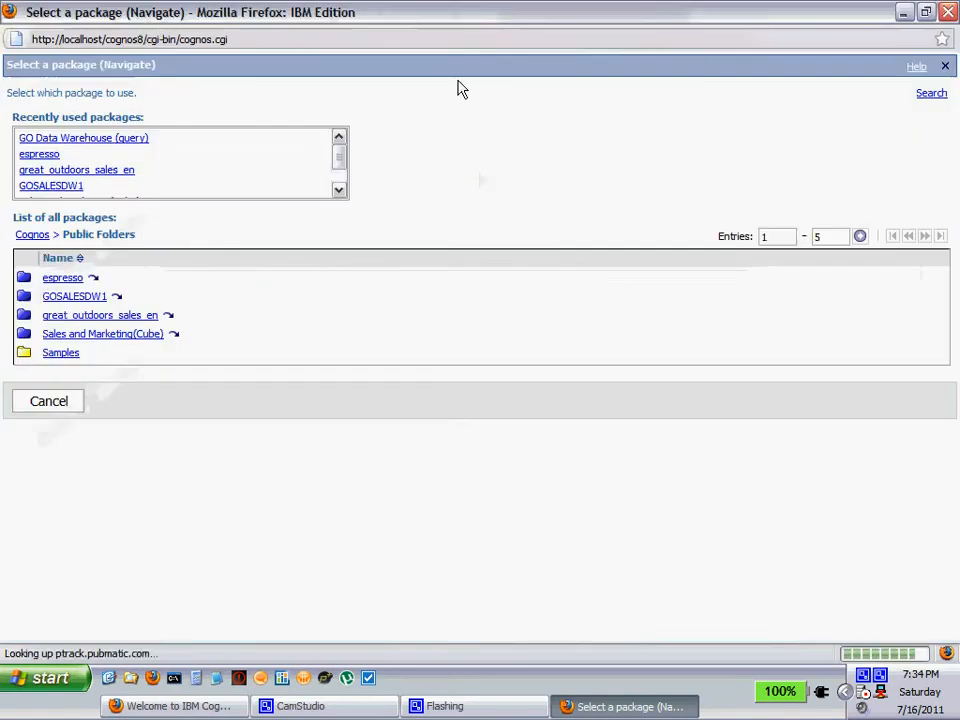
click(83, 138)
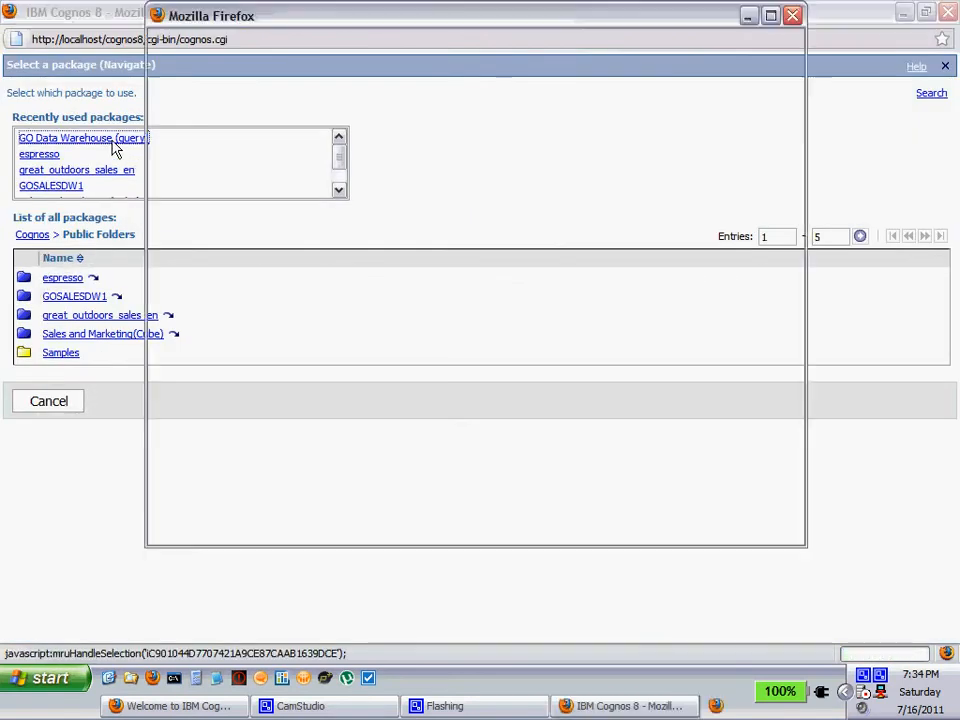
click(82, 138)
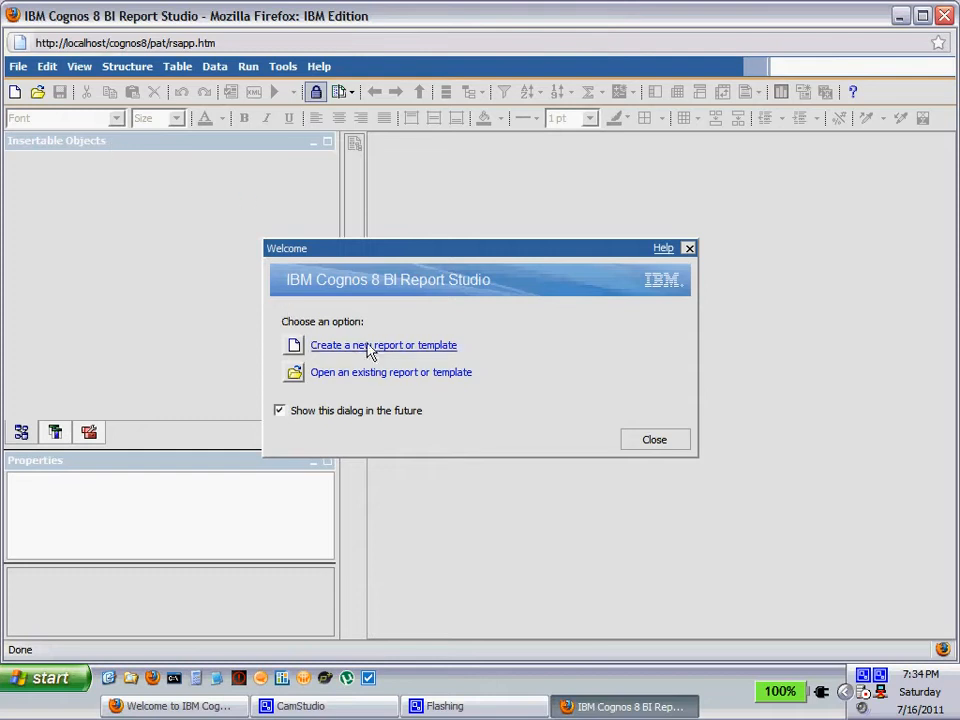
Step: Create a new report using the Crosstab layout
click(383, 345)
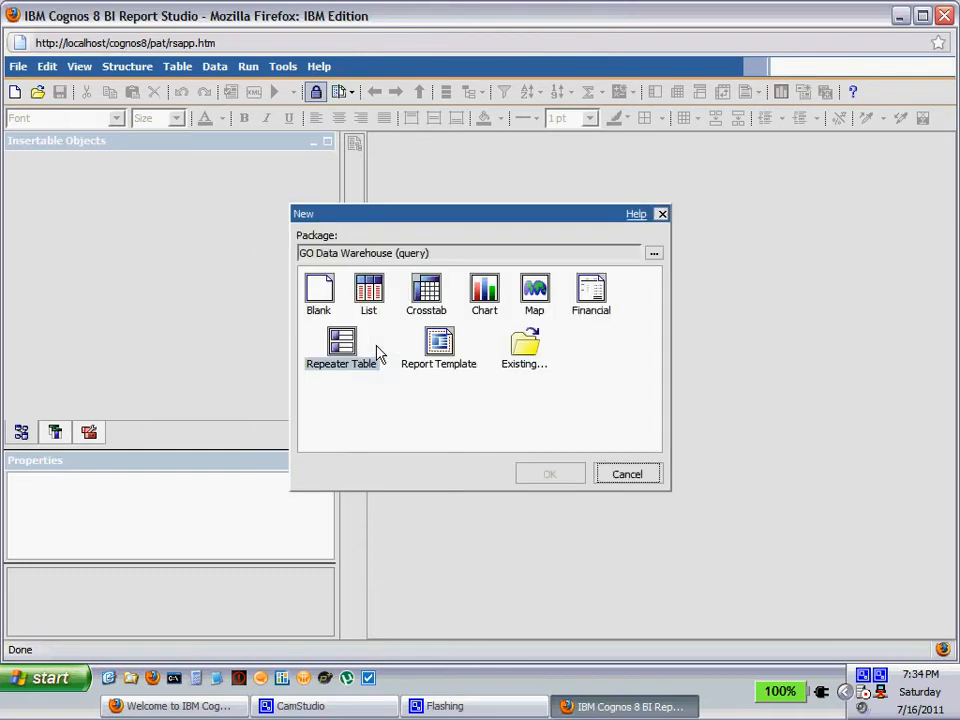
click(426, 290)
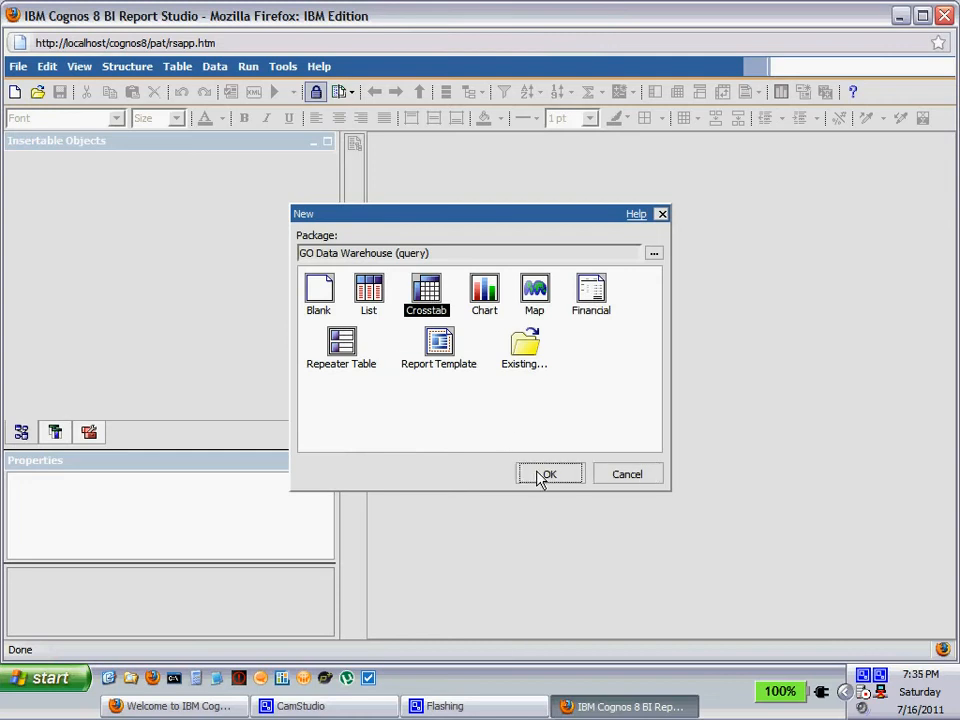
click(548, 474)
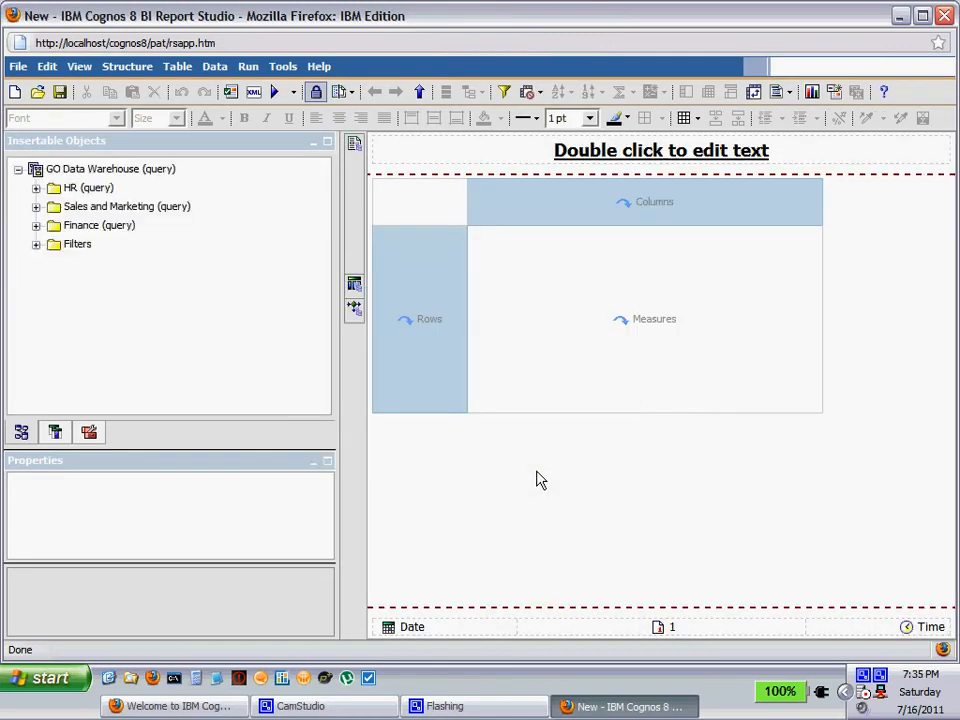
Step: Nest Product line and Product type in crosstab rows and put Year in columns
click(98, 225)
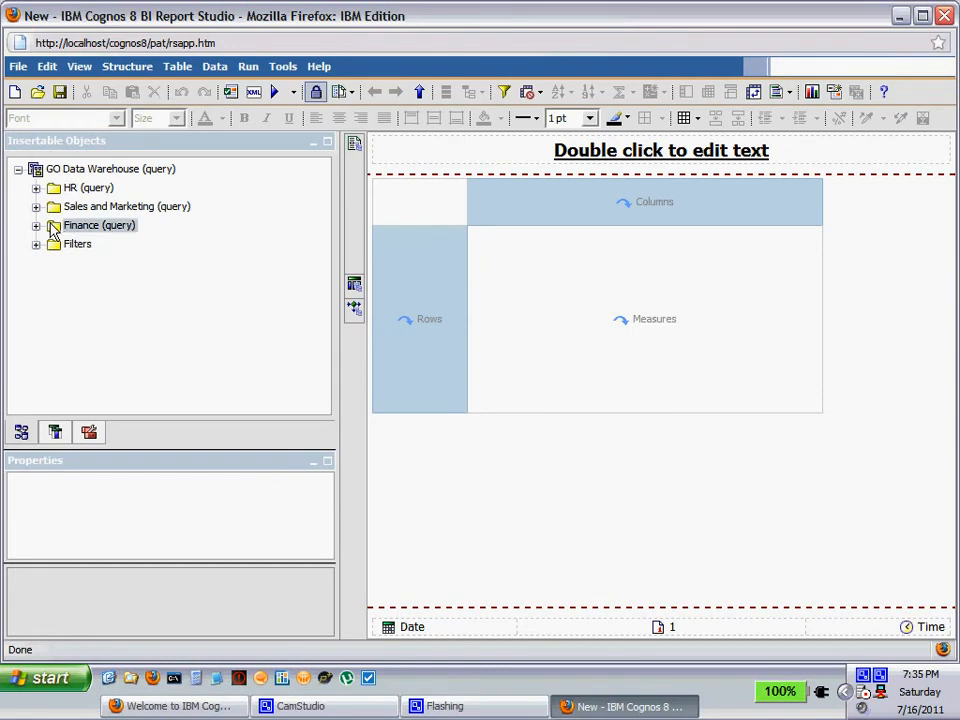
click(36, 206)
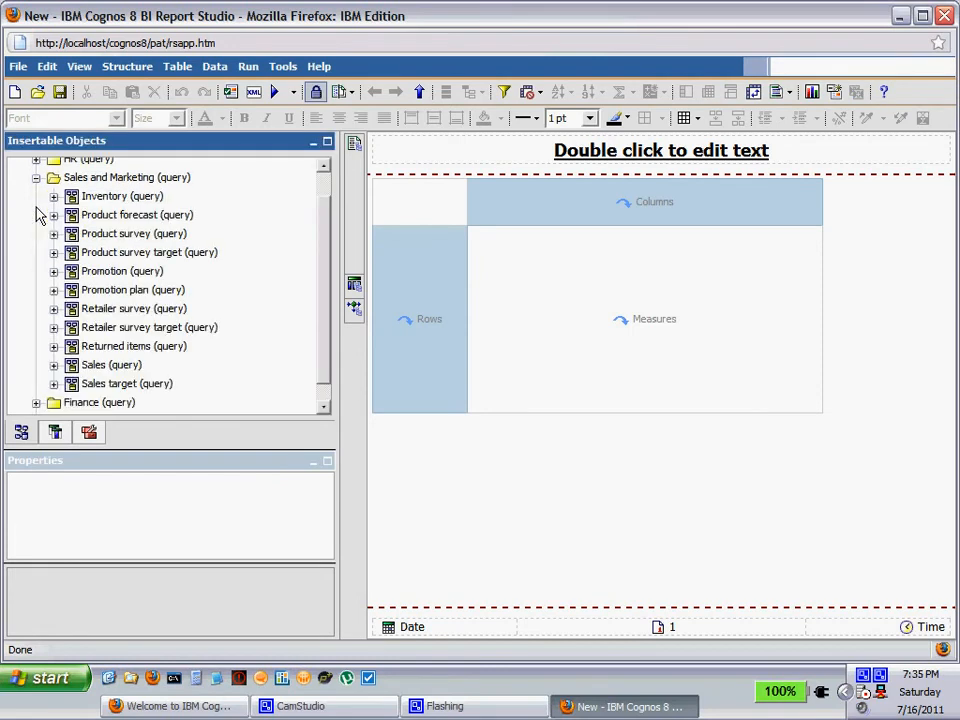
click(54, 364)
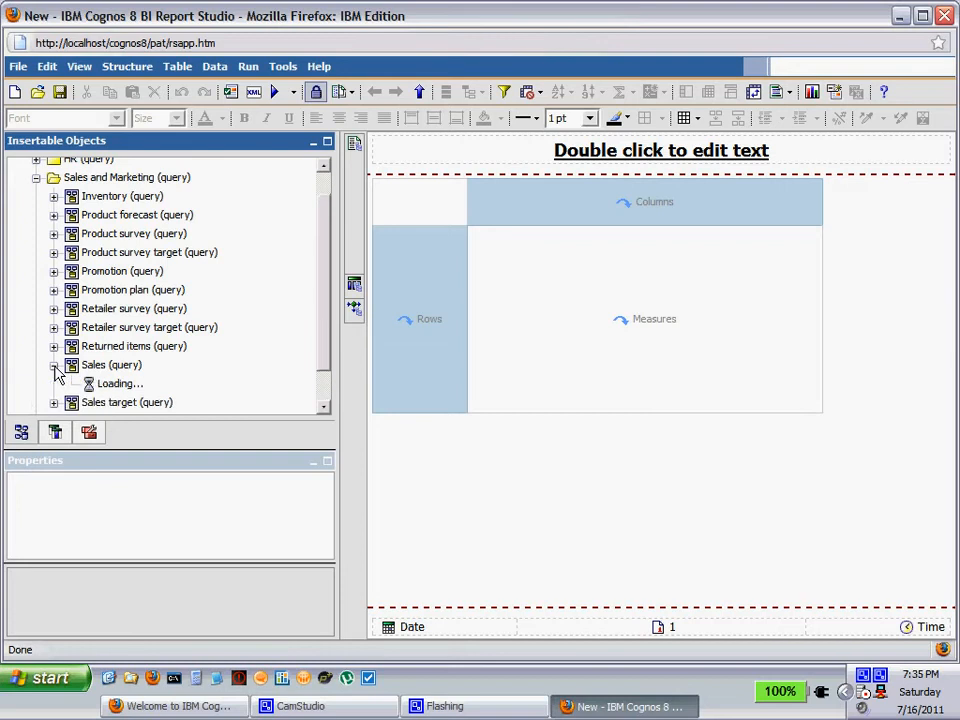
click(54, 364)
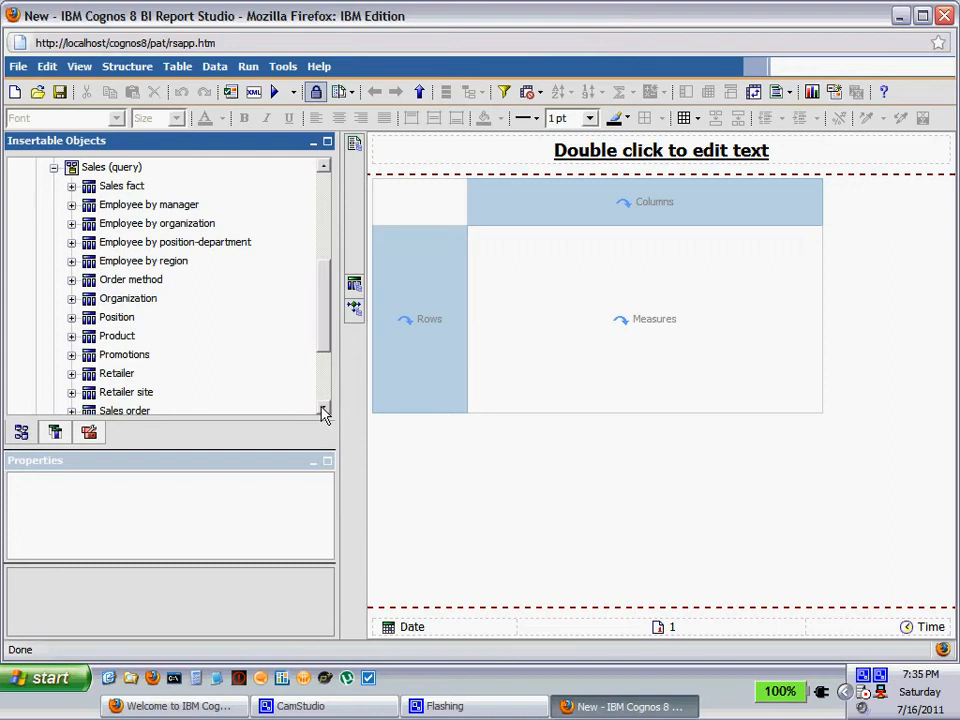
scroll(down, 3)
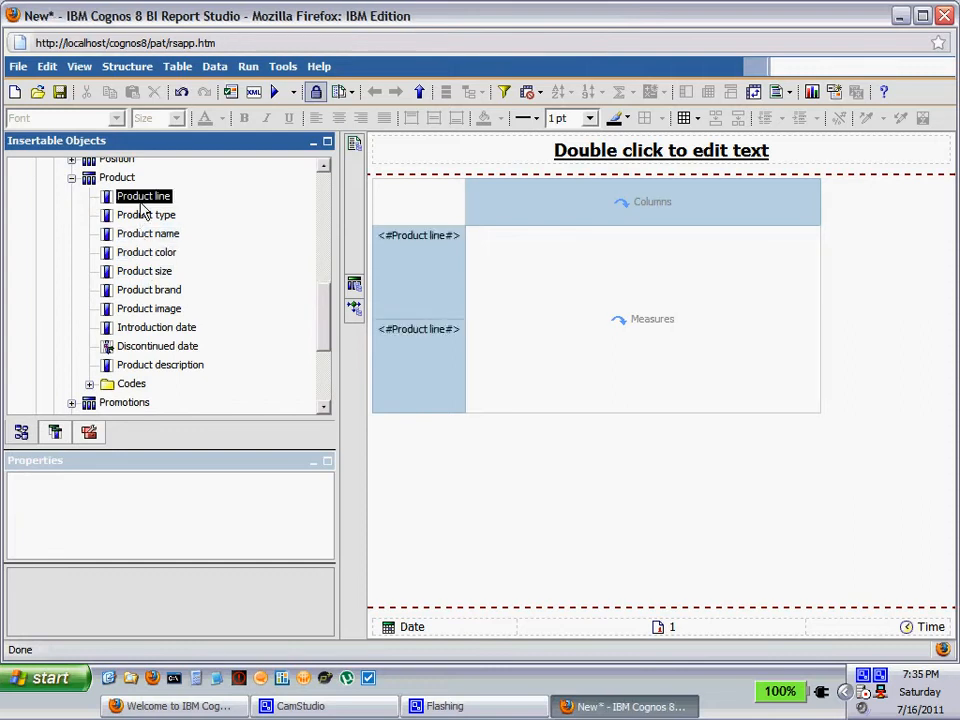
mouse_move(146, 214)
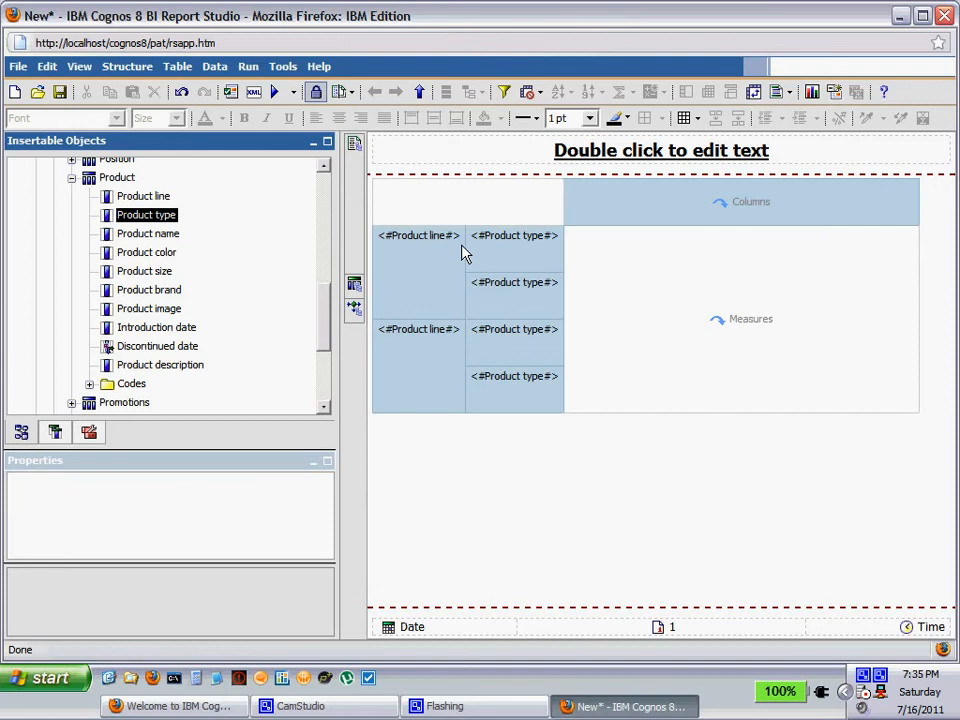
scroll(down, 3)
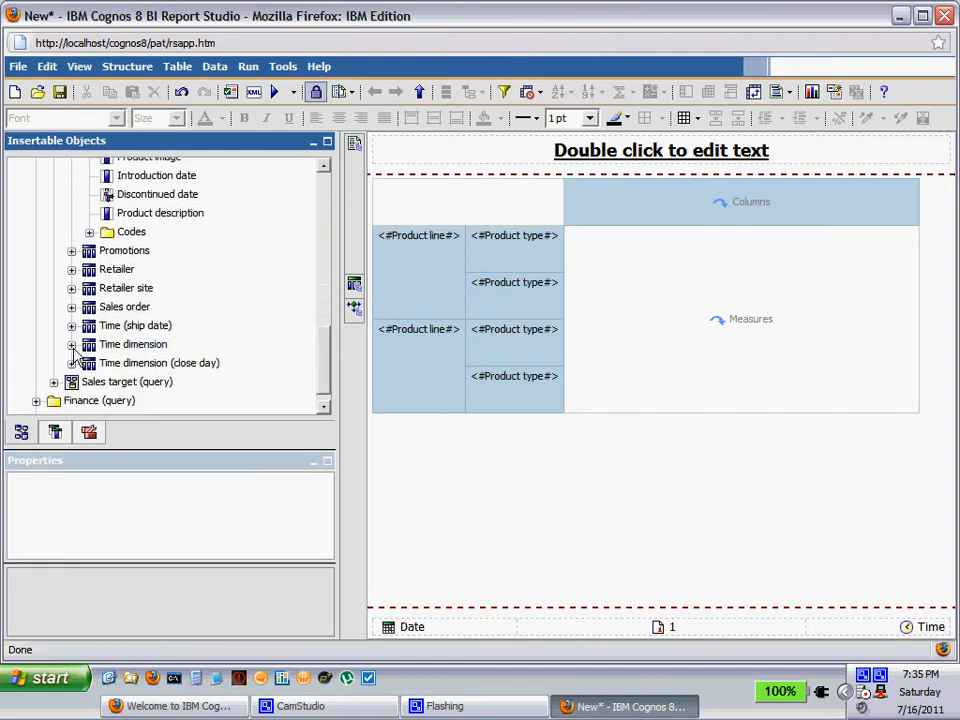
click(72, 344)
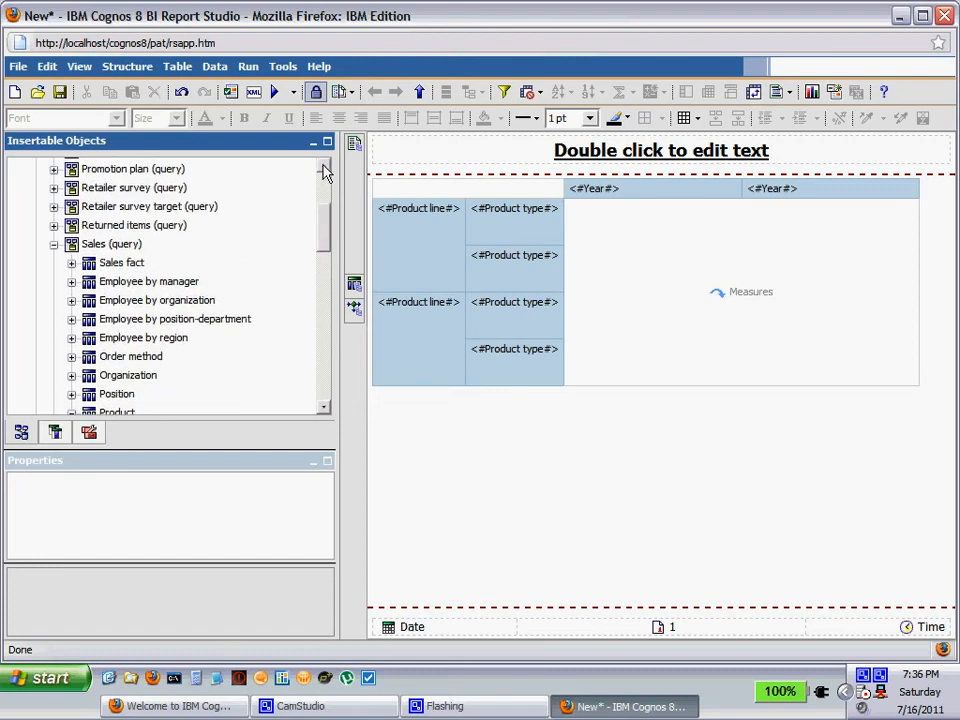
Step: Expand Sales fact and drop Revenue into the crosstab's Measures area
click(71, 262)
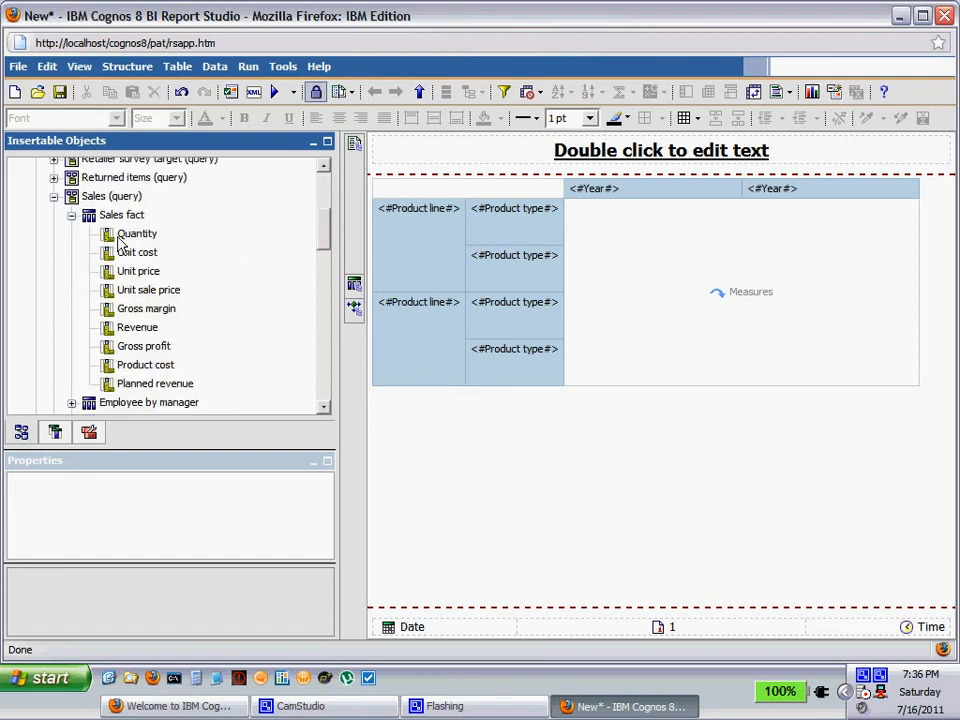
click(137, 327)
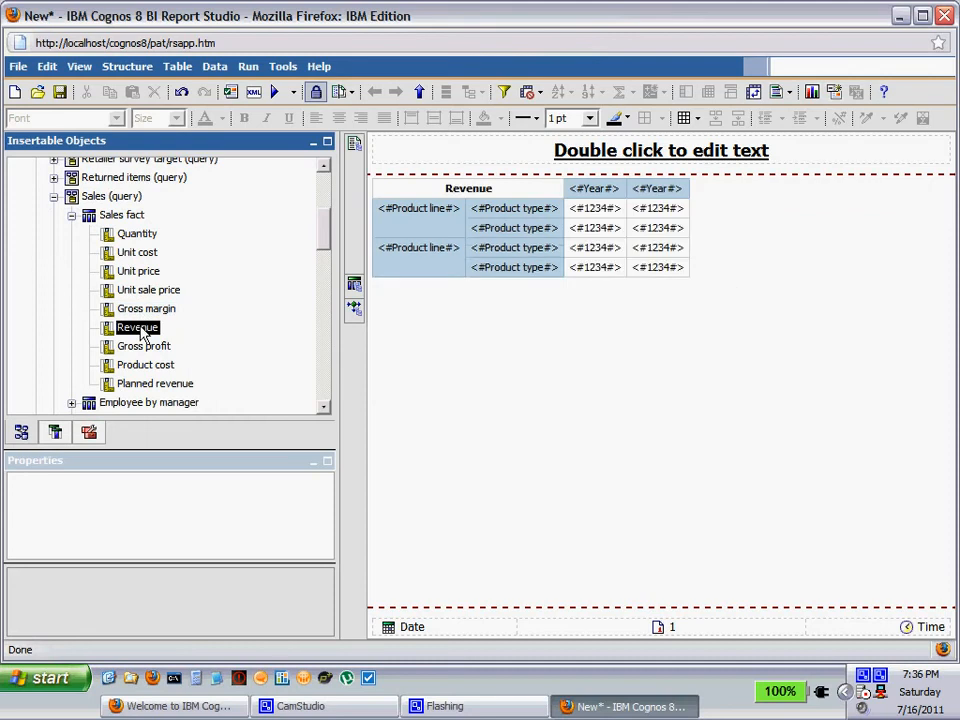
mouse_move(448, 405)
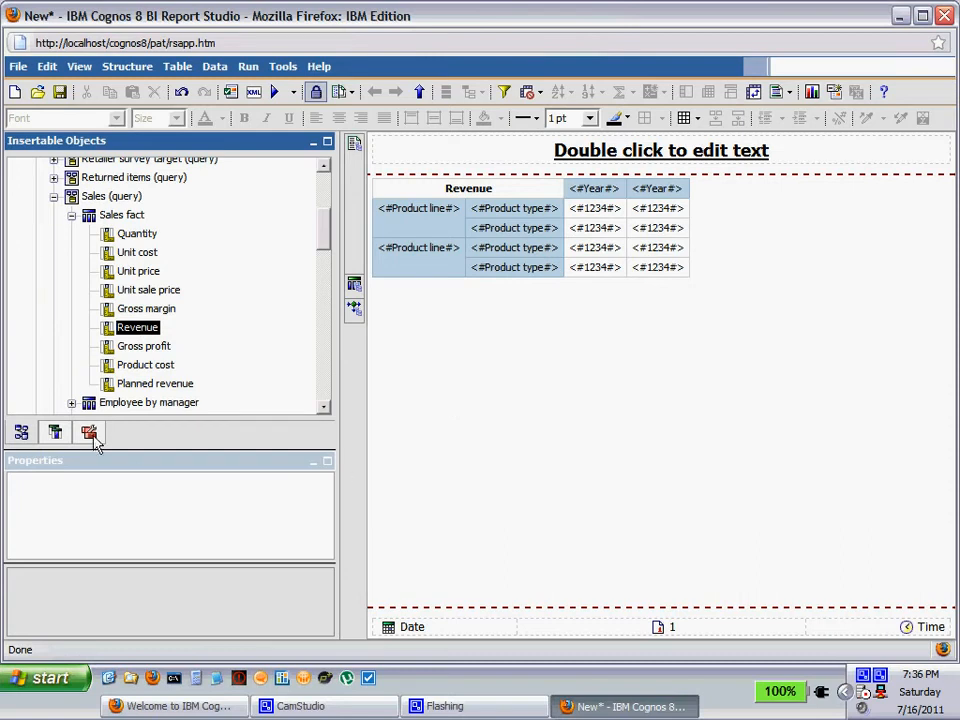
Step: Insert a default column chart from the Toolbox above the crosstab
click(89, 431)
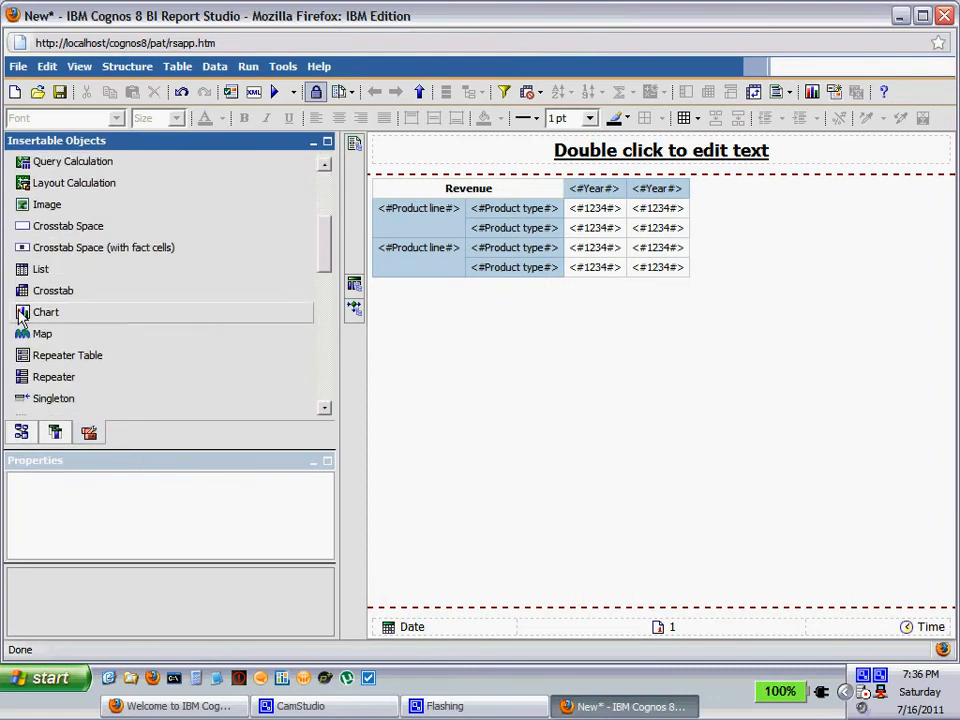
click(46, 312)
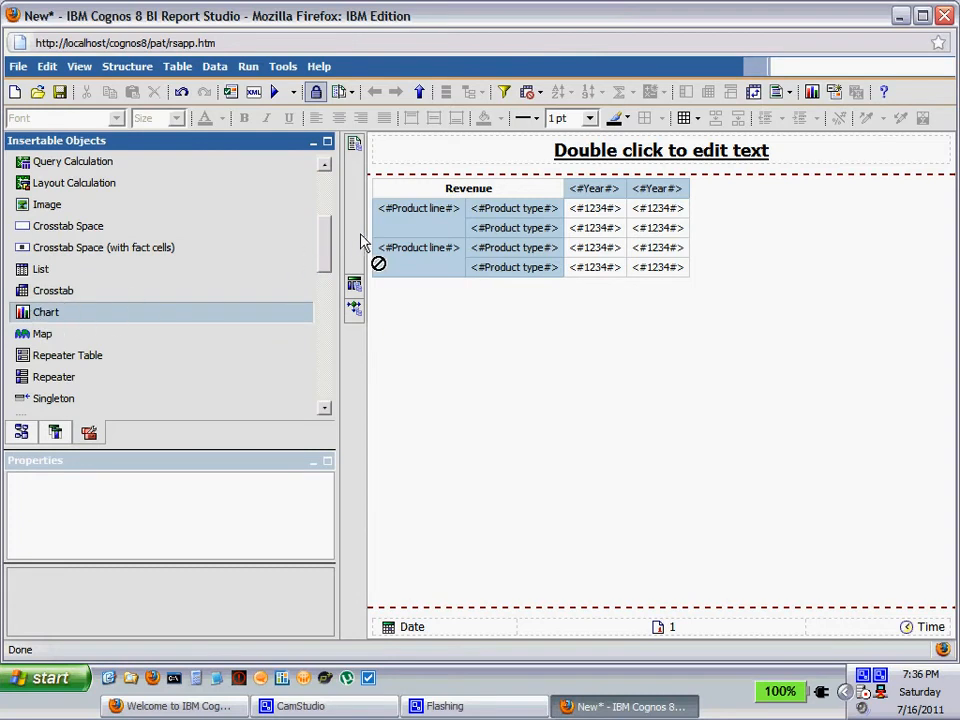
double_click(45, 311)
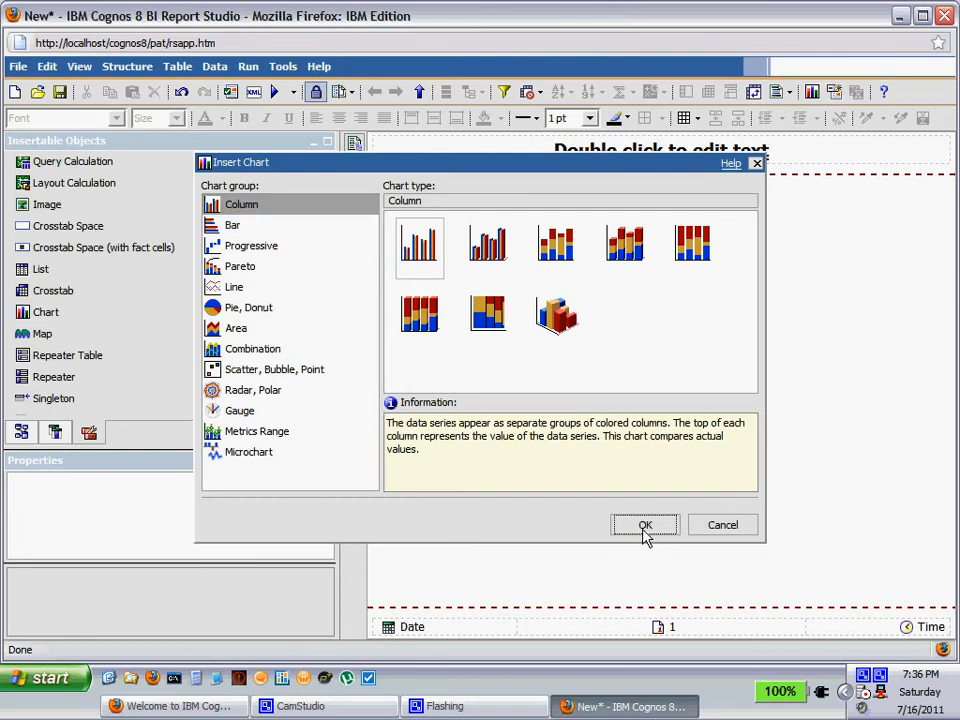
click(645, 525)
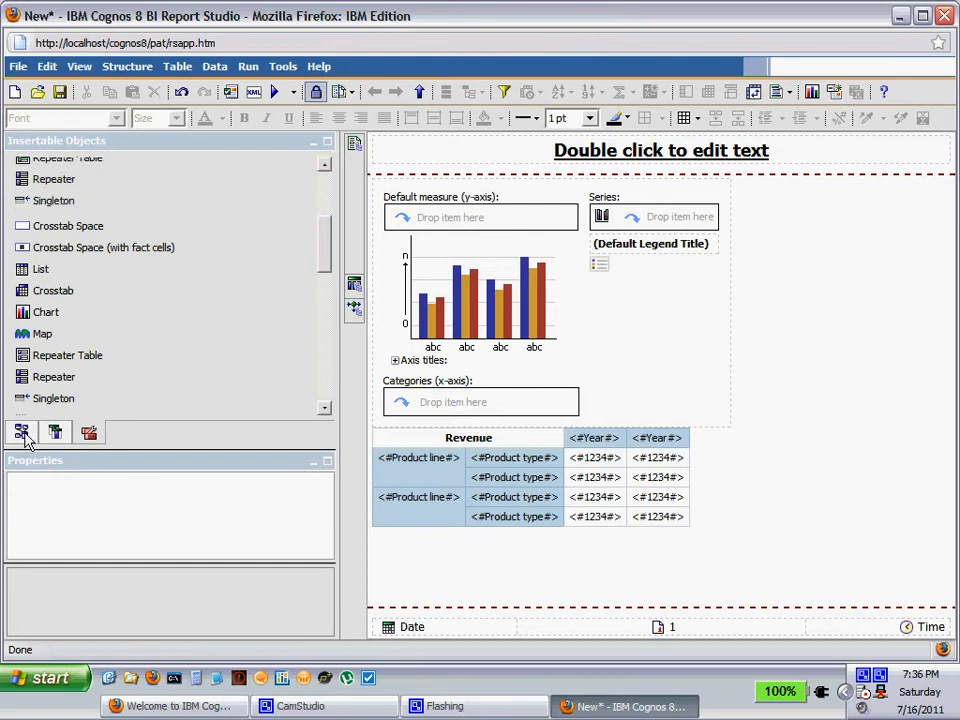
Step: Set the chart's measure to Revenue, series to Product type, and categories to Year
click(21, 432)
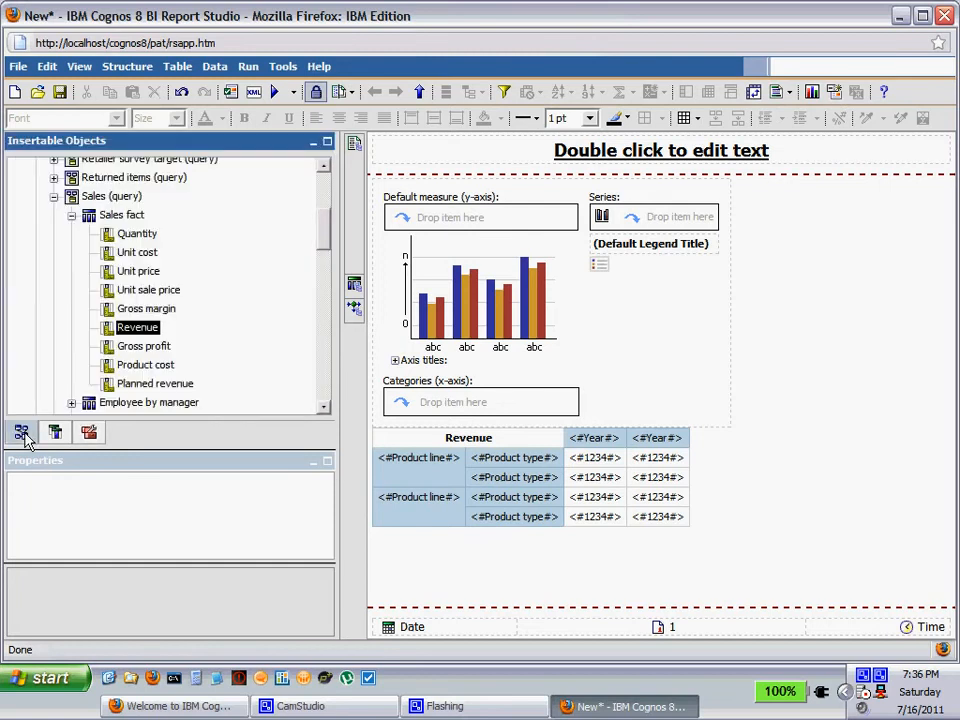
mouse_move(137, 327)
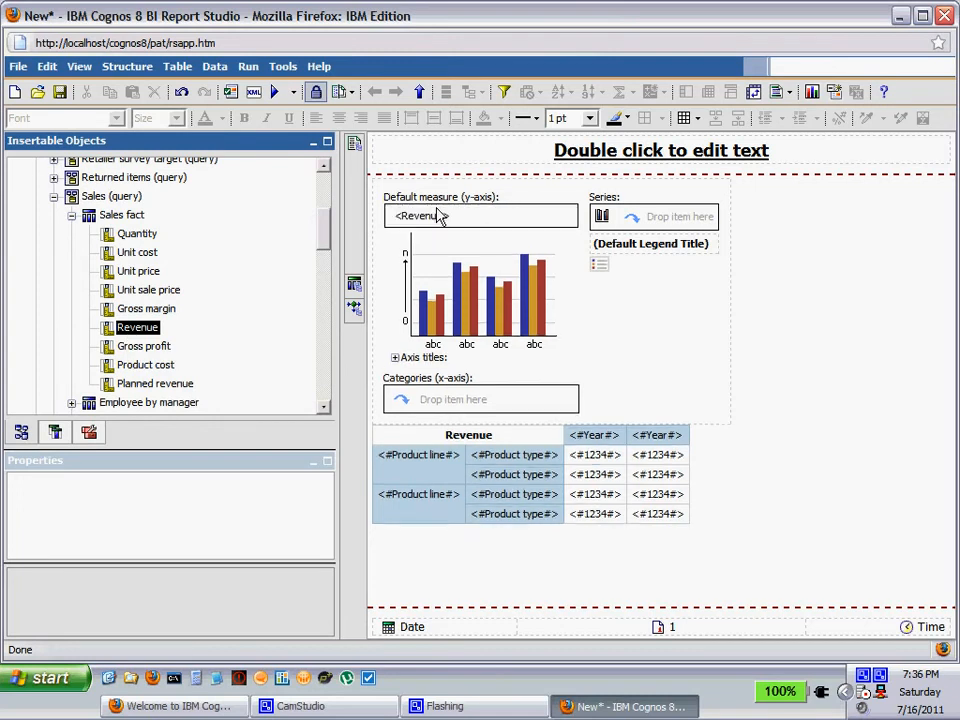
scroll(down, 3)
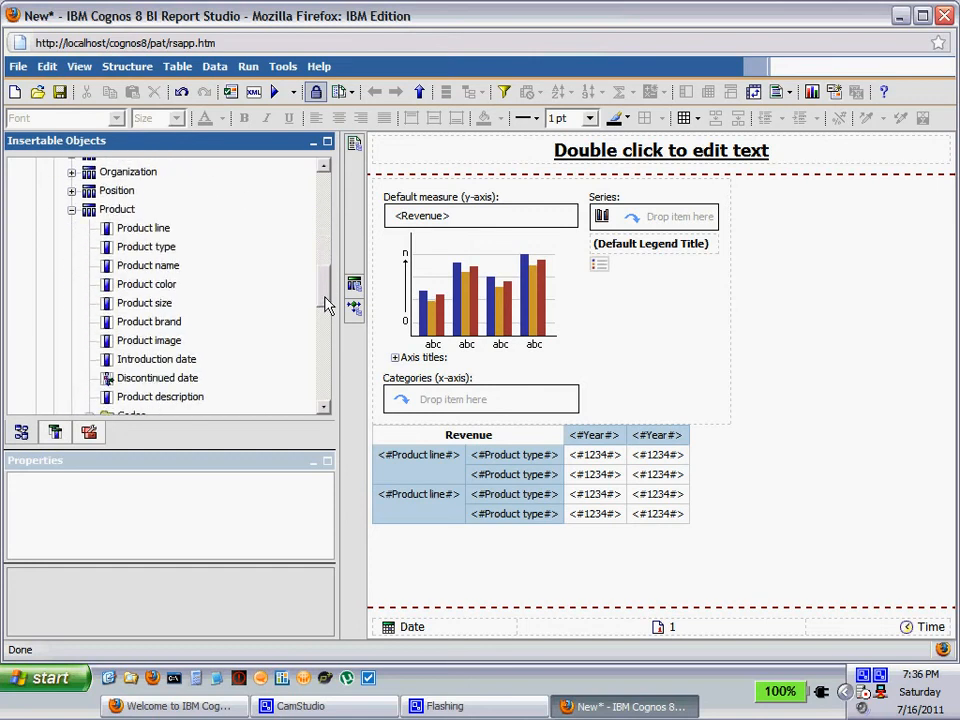
mouse_move(120, 250)
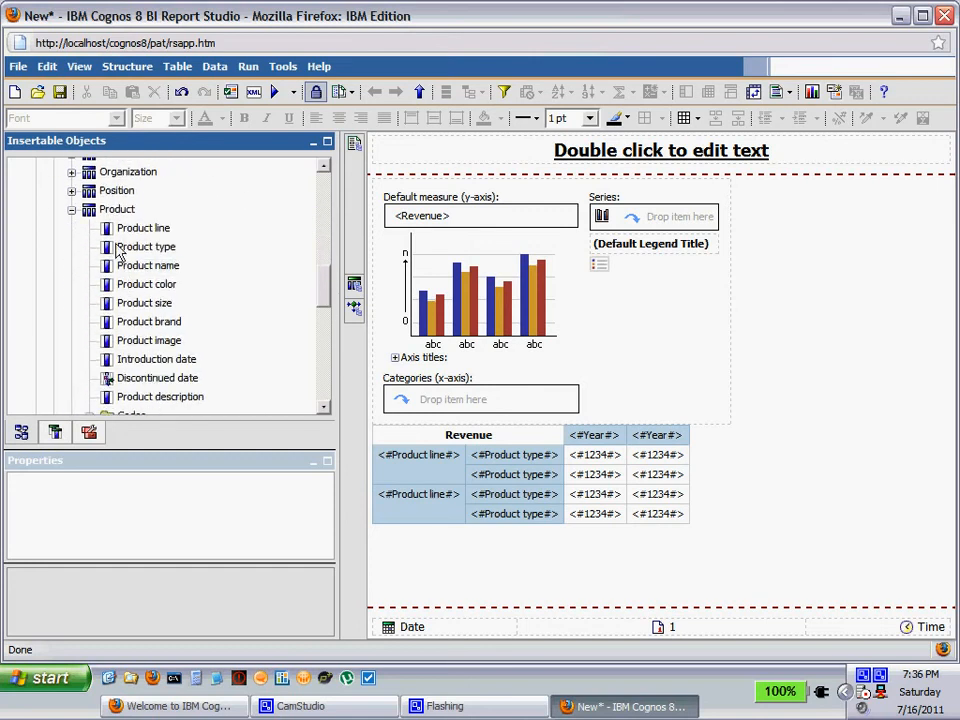
click(146, 246)
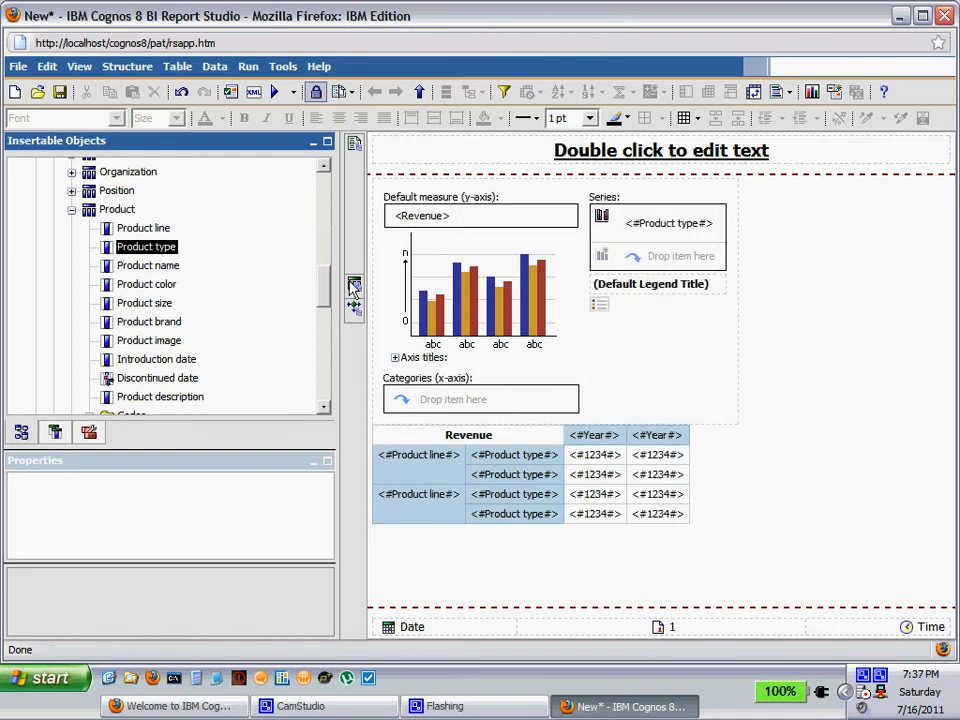
scroll(down, 3)
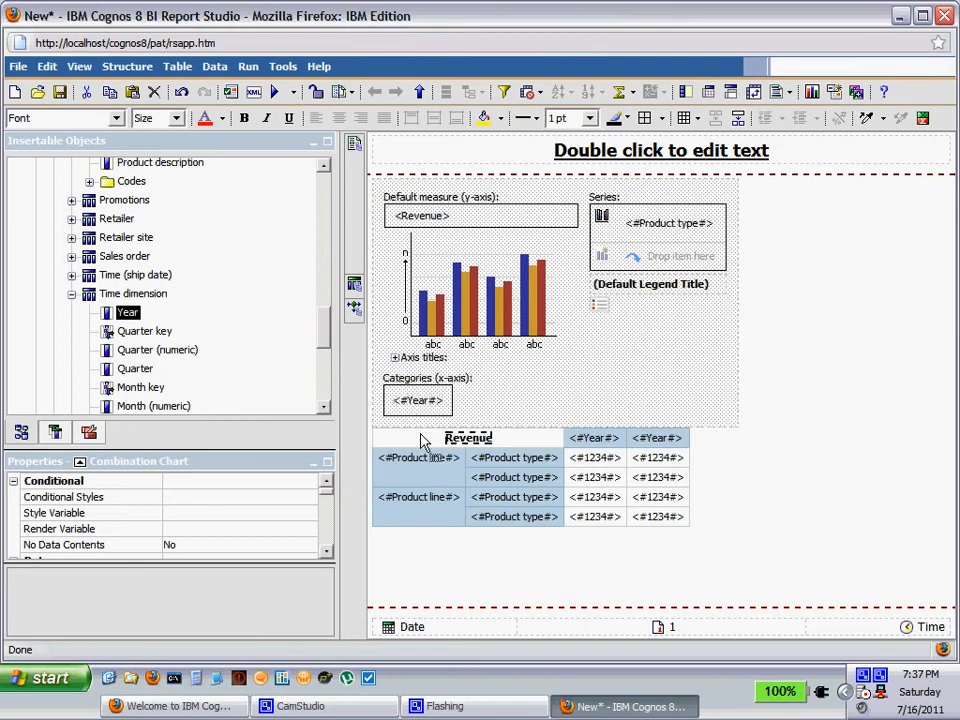
Step: Move the chart into the crosstab's Product line row header cell
click(418, 457)
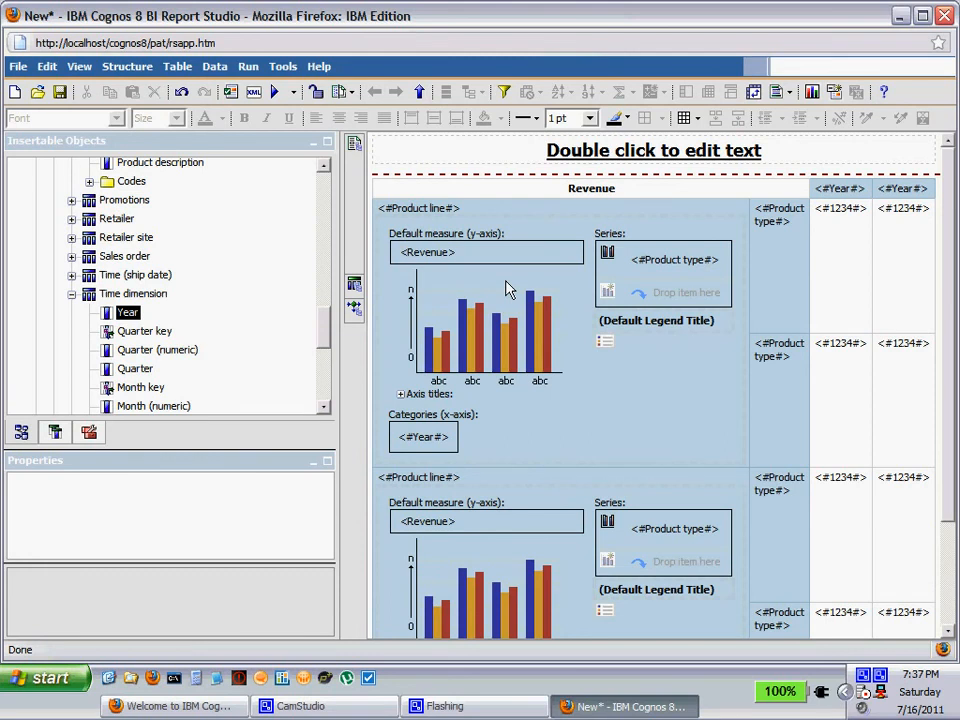
mouse_move(403, 221)
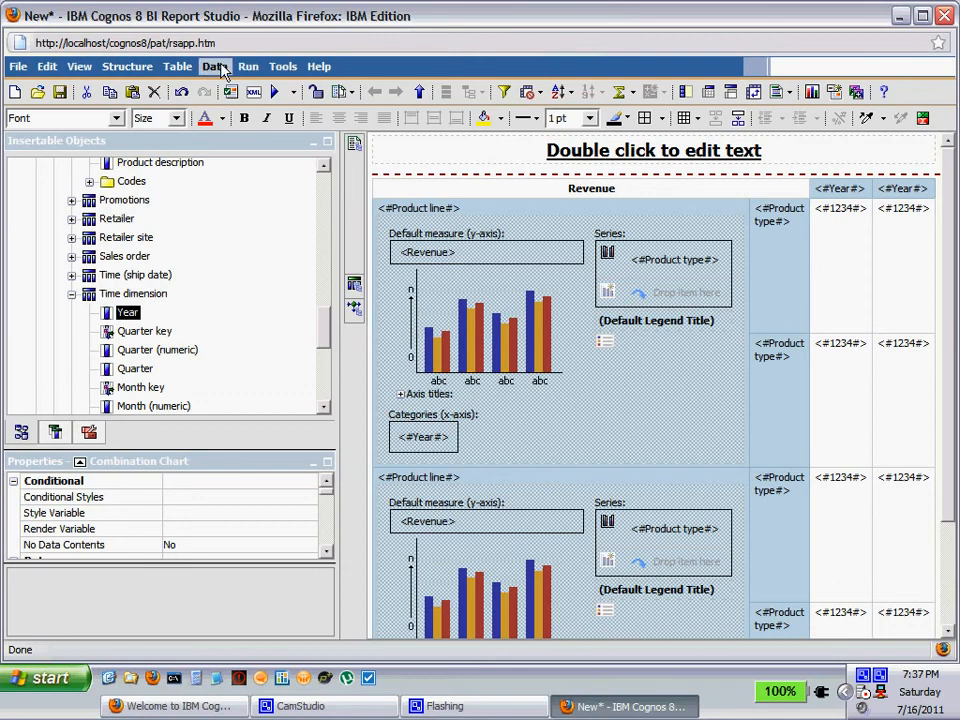
Step: Add a master-detail link from master Product type to detail Product type
click(214, 66)
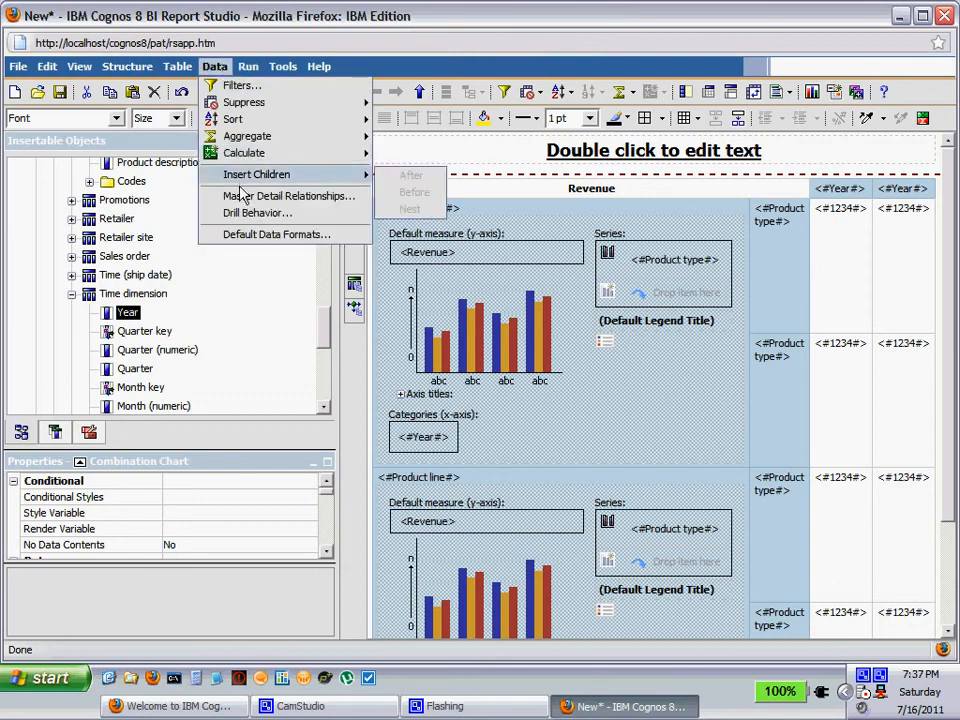
click(285, 195)
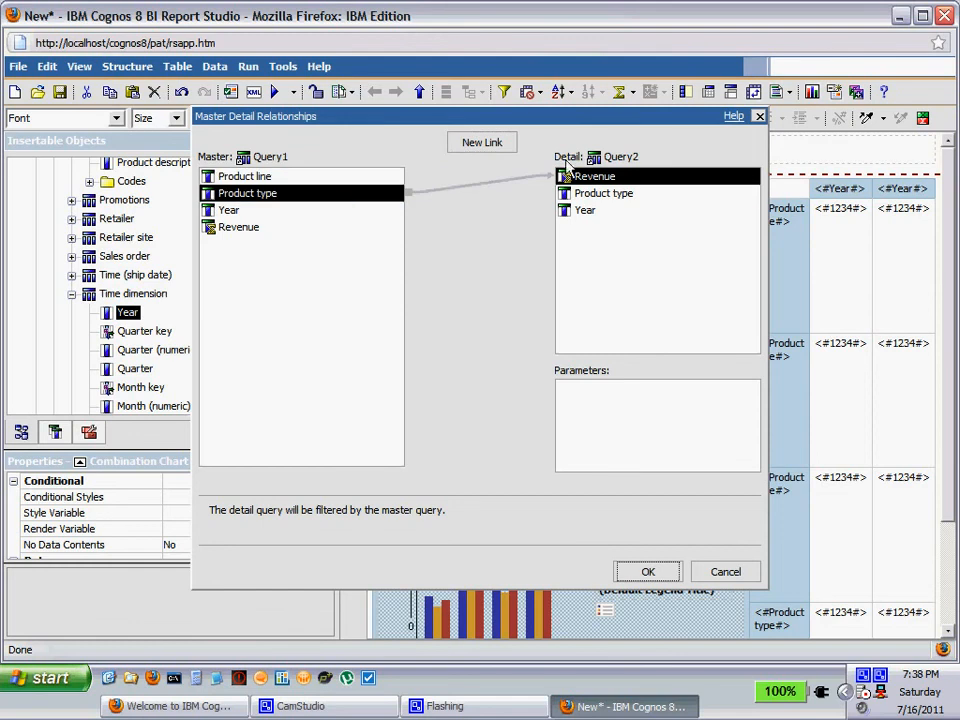
click(603, 193)
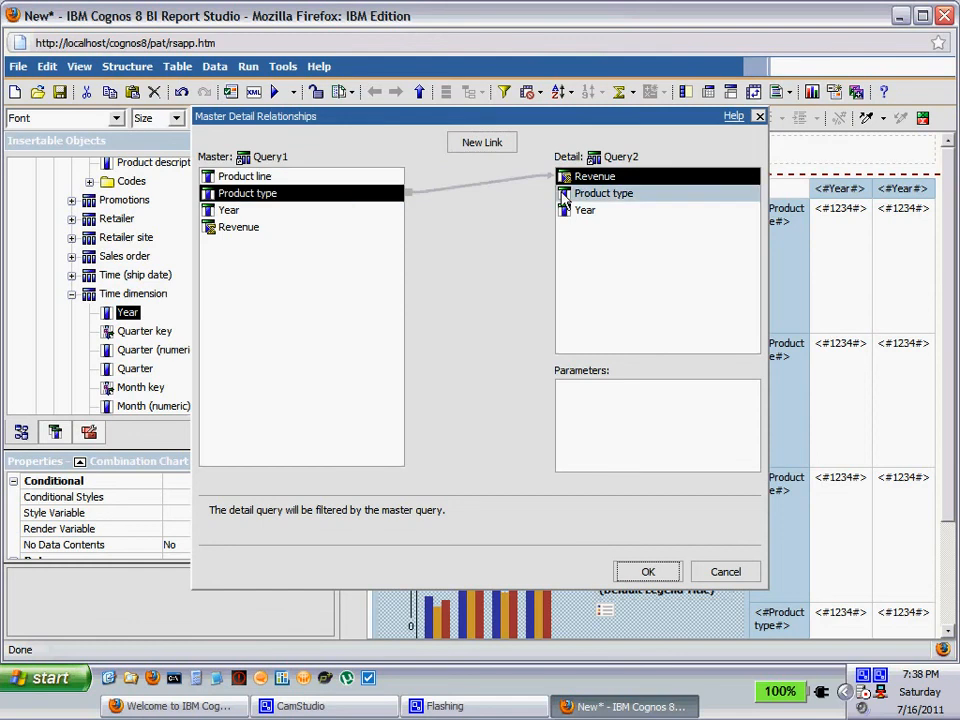
click(603, 193)
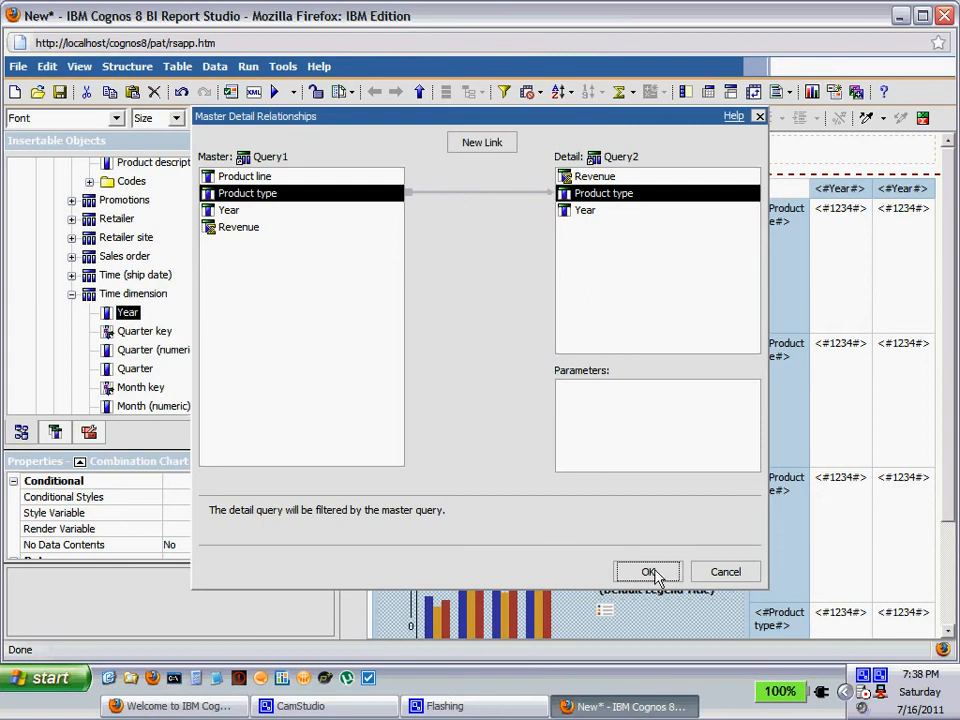
click(647, 571)
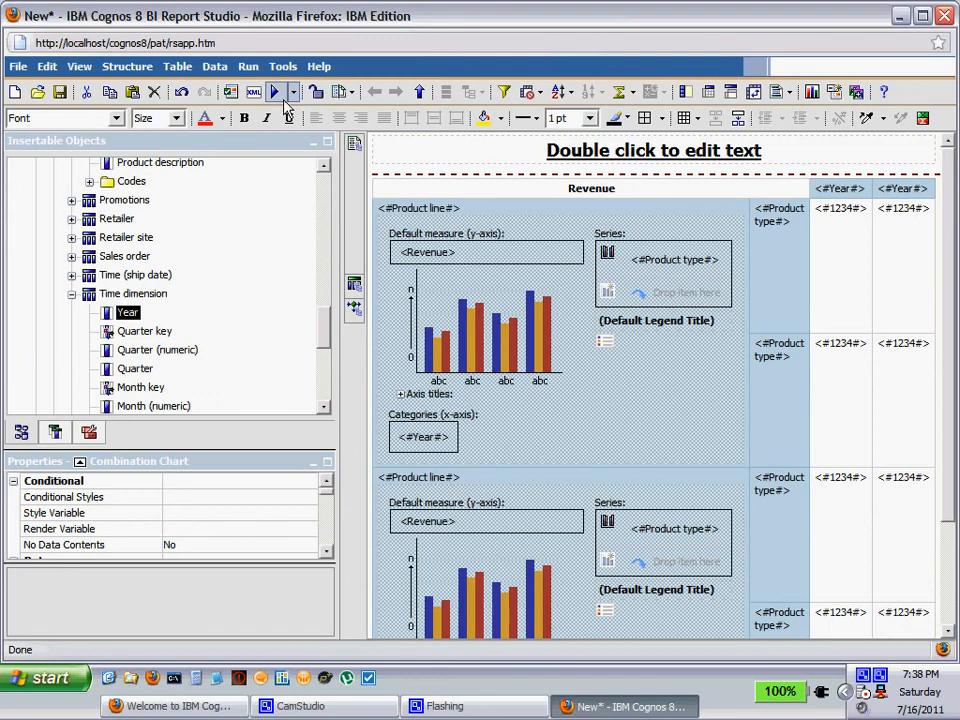
click(274, 91)
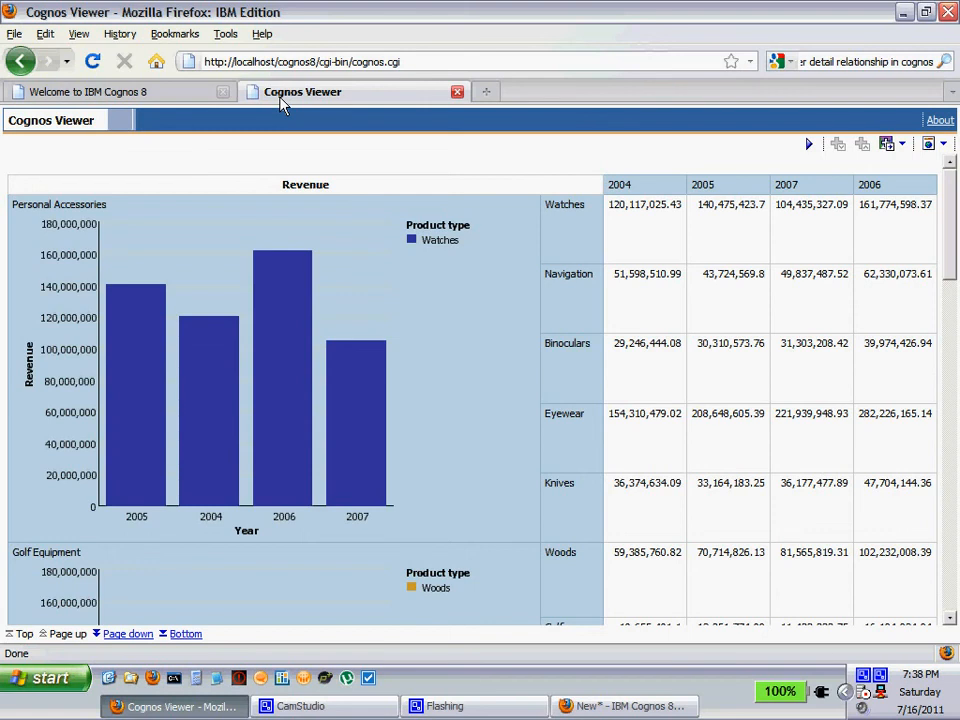
mouse_move(895, 225)
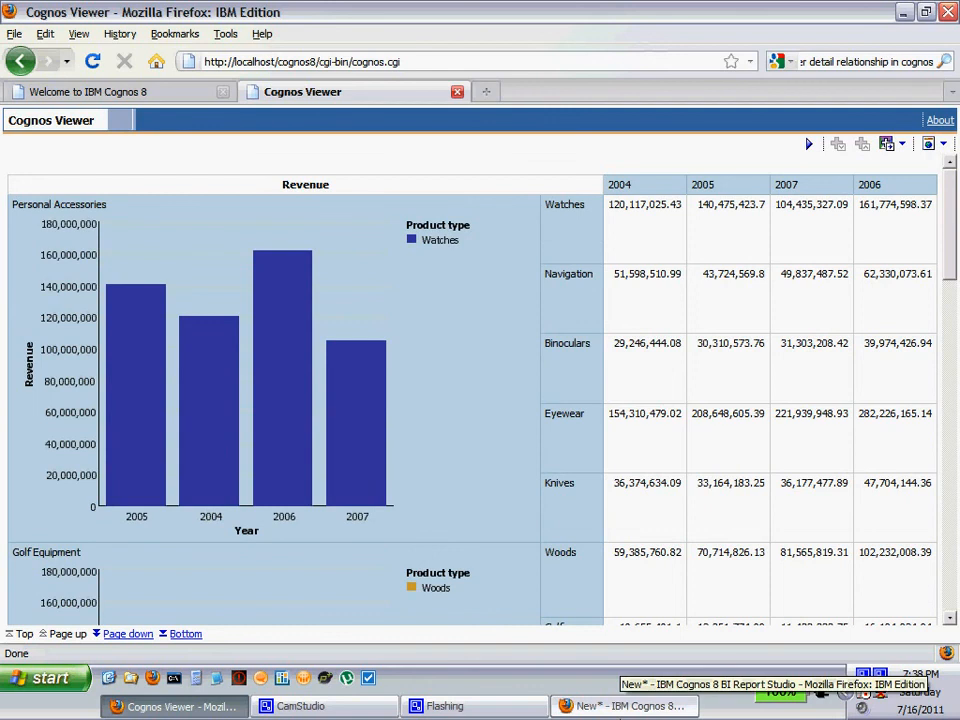
Step: Return from the Cognos Viewer output to the Report Studio design window
click(625, 705)
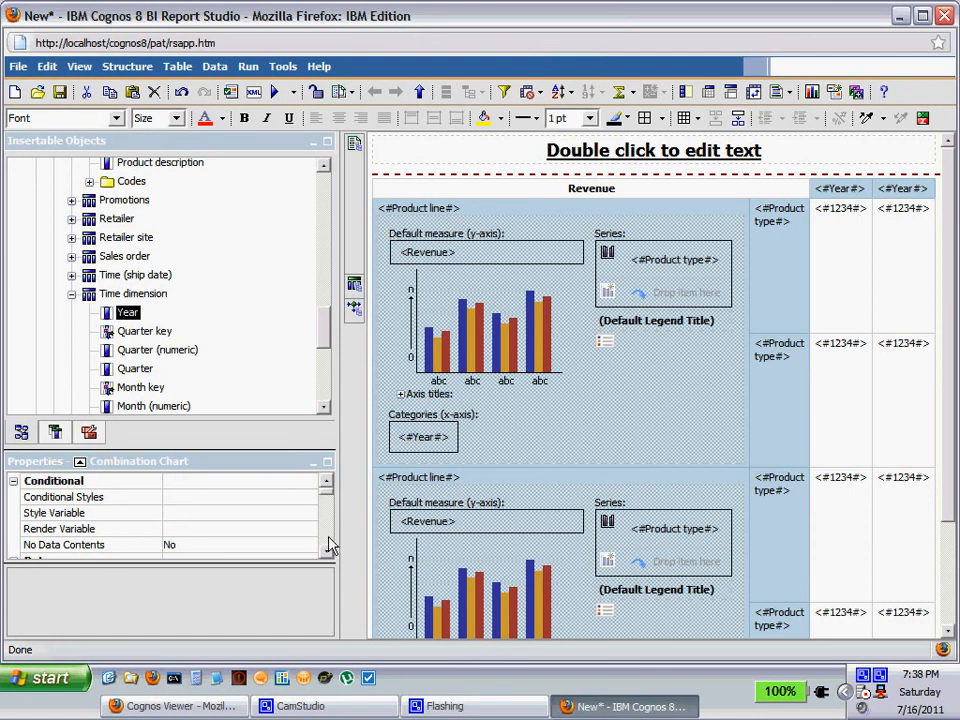
Step: Hide the embedded chart's legend and its category (ordinal) axis in the Properties pane
scroll(down, 3)
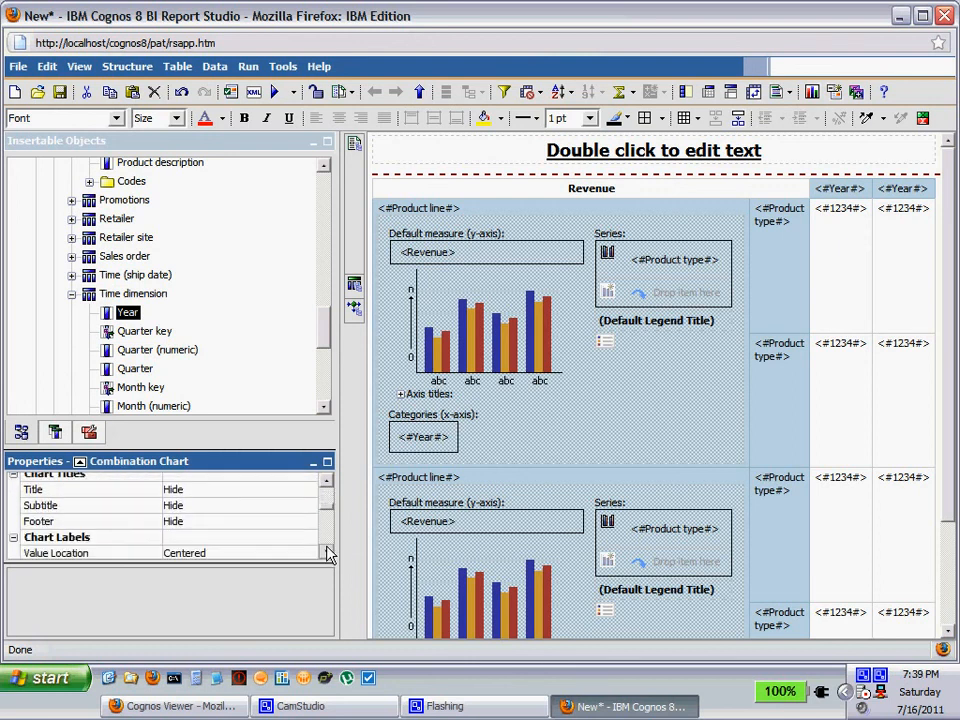
scroll(down, 3)
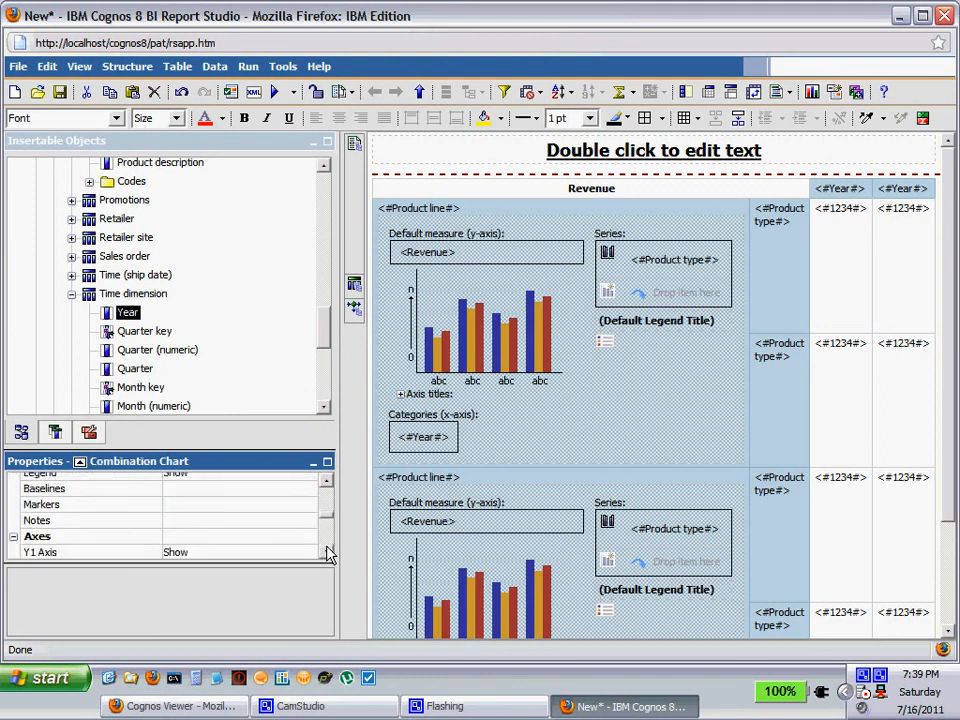
scroll(down, 3)
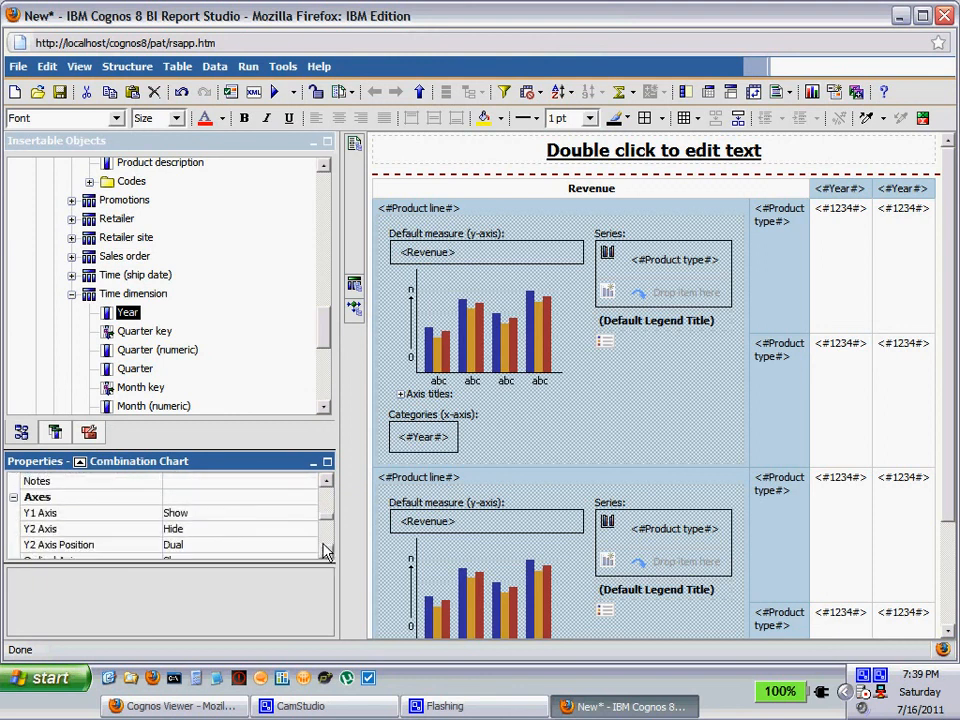
mouse_move(278, 520)
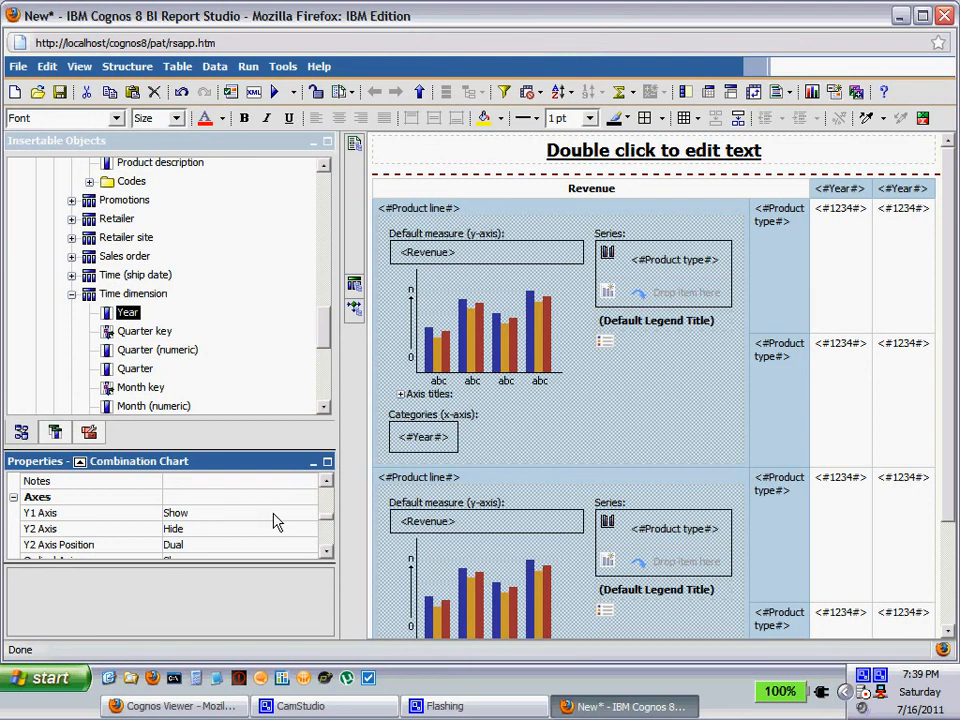
click(90, 512)
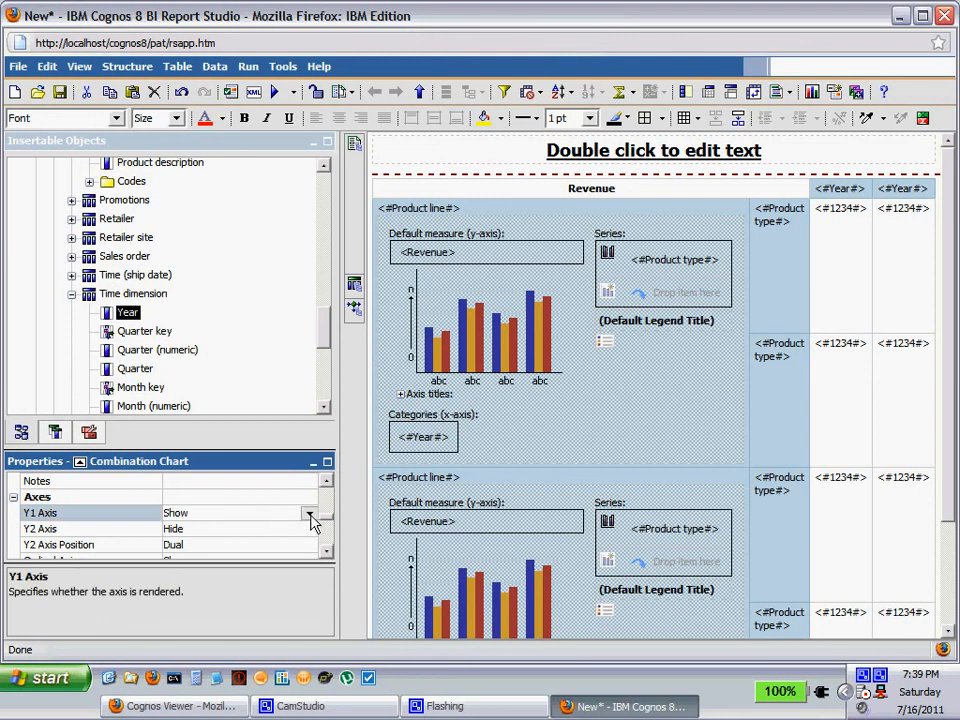
click(309, 513)
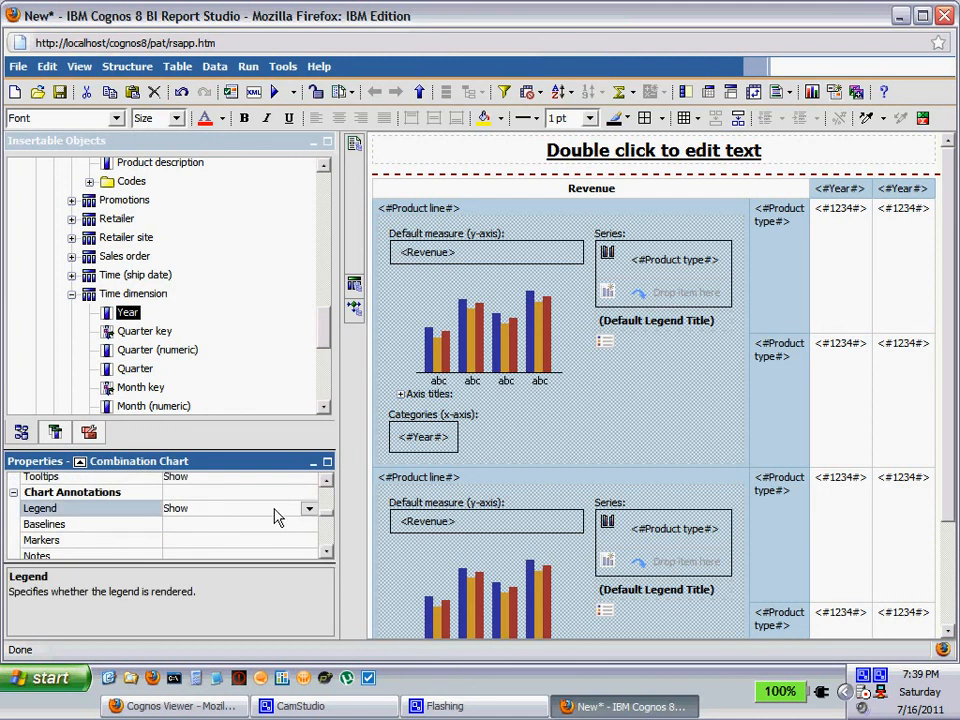
click(309, 508)
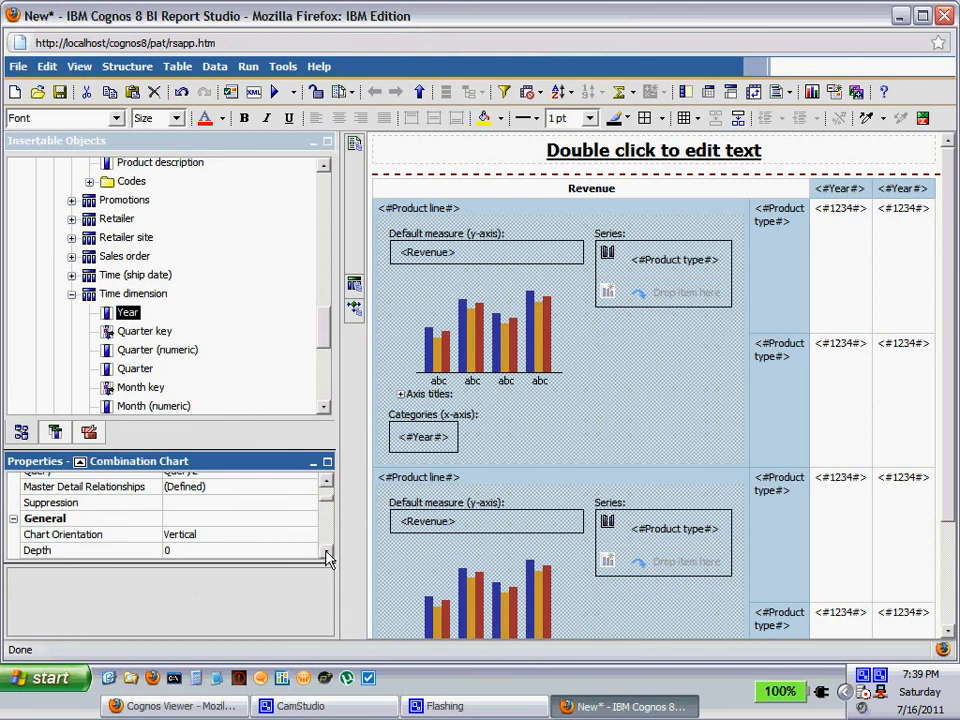
scroll(down, 3)
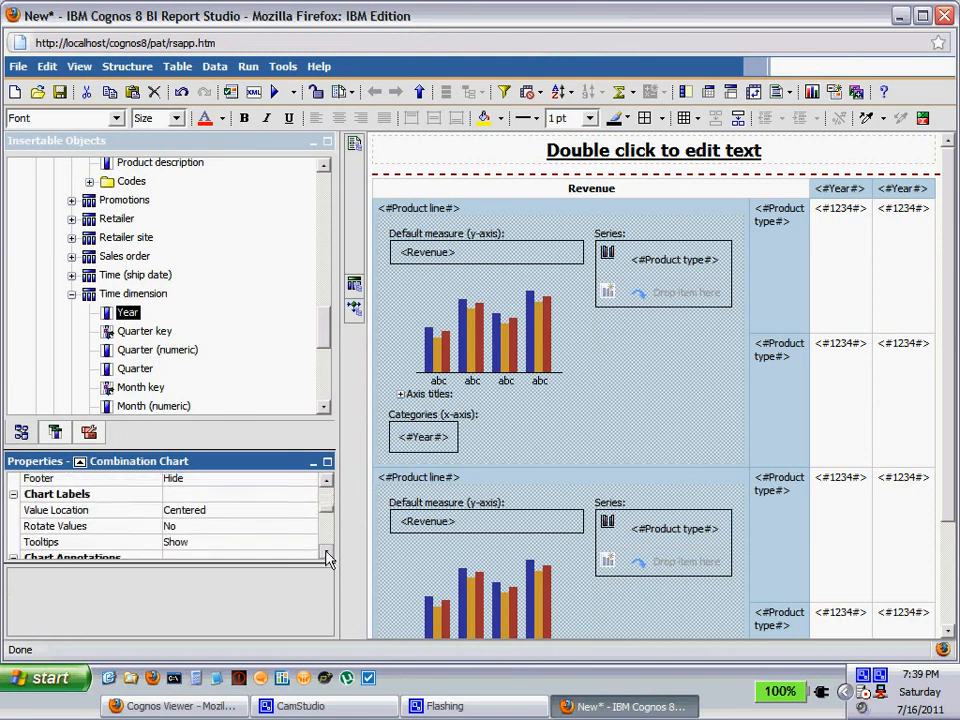
scroll(down, 3)
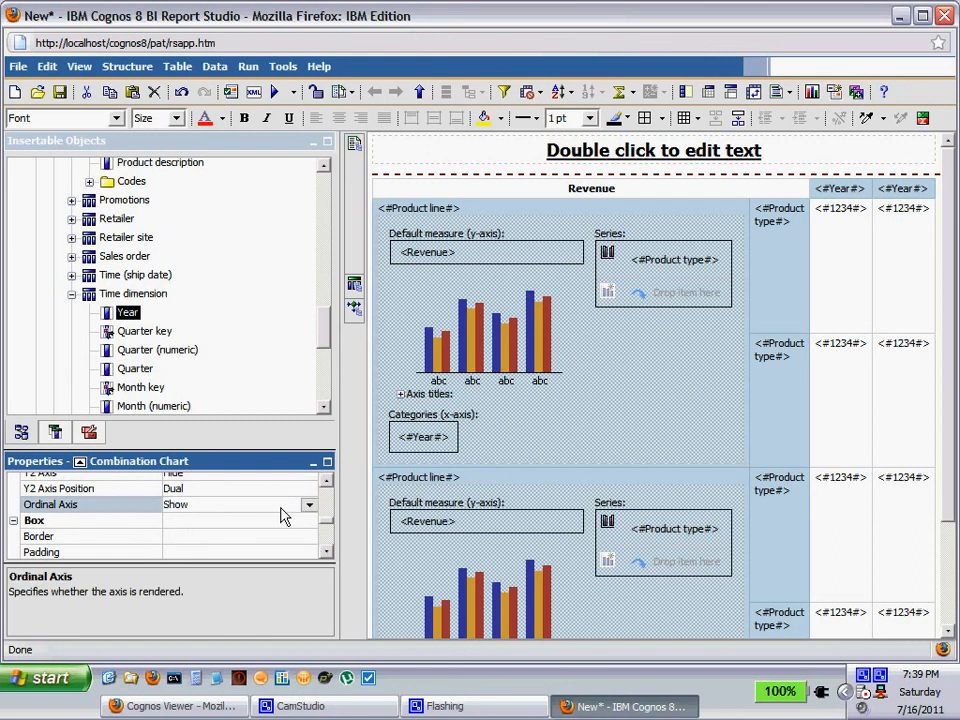
click(309, 504)
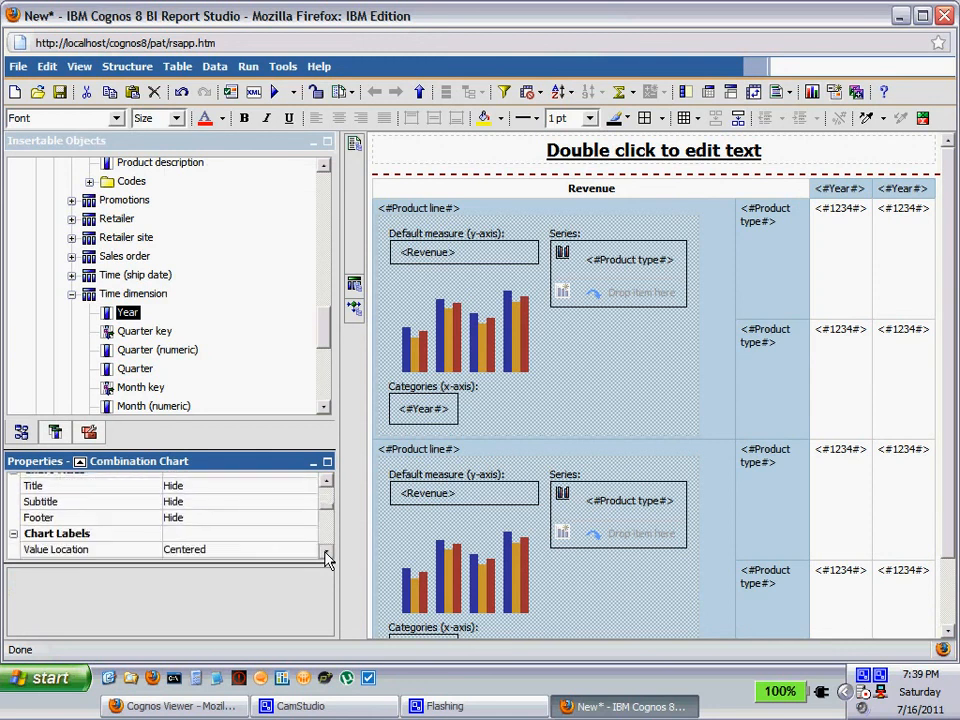
Step: Set the chart's Relative Alignment to Middle of text
scroll(down, 3)
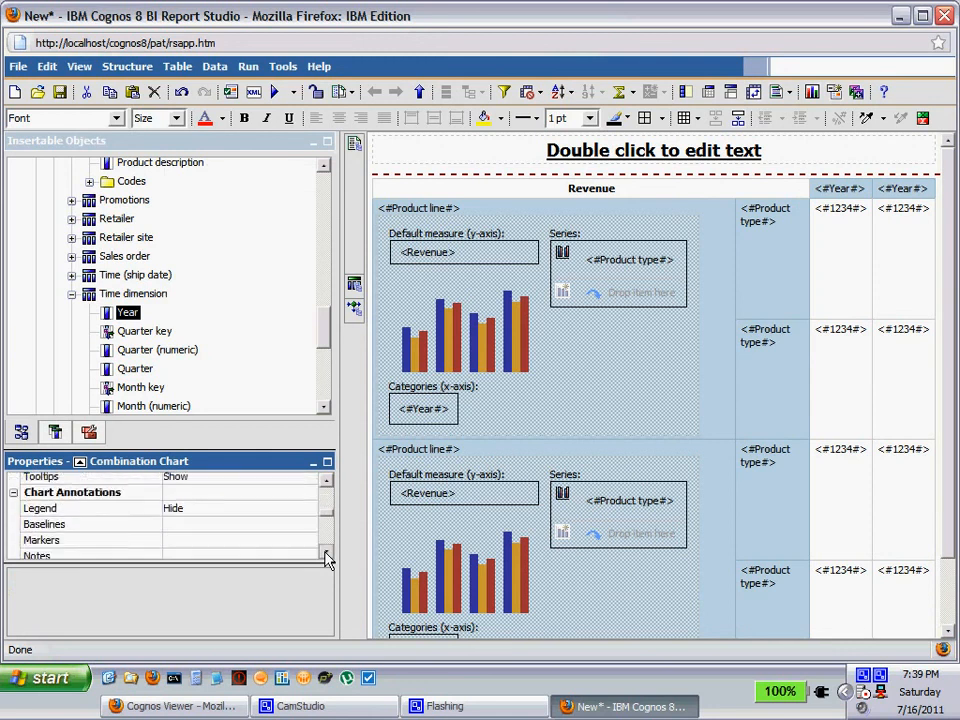
scroll(down, 3)
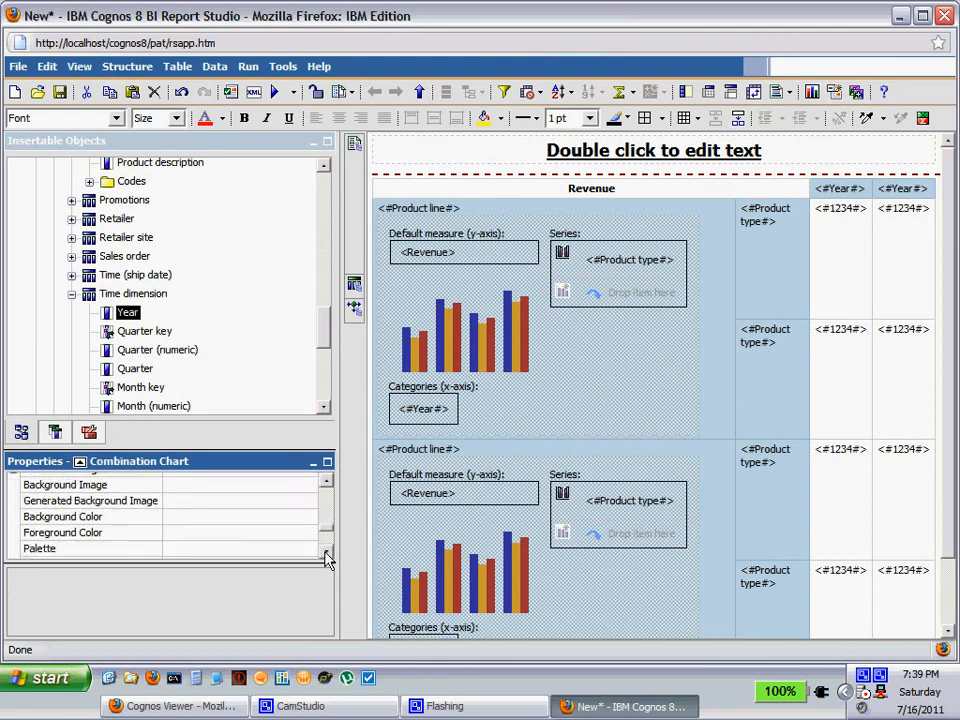
scroll(down, 3)
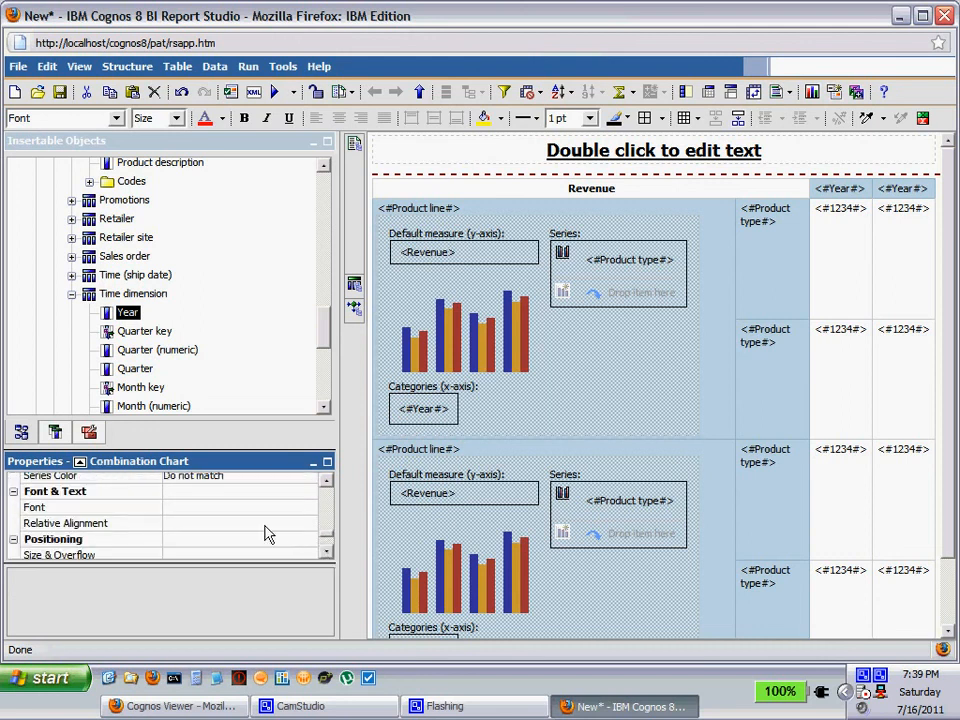
click(309, 523)
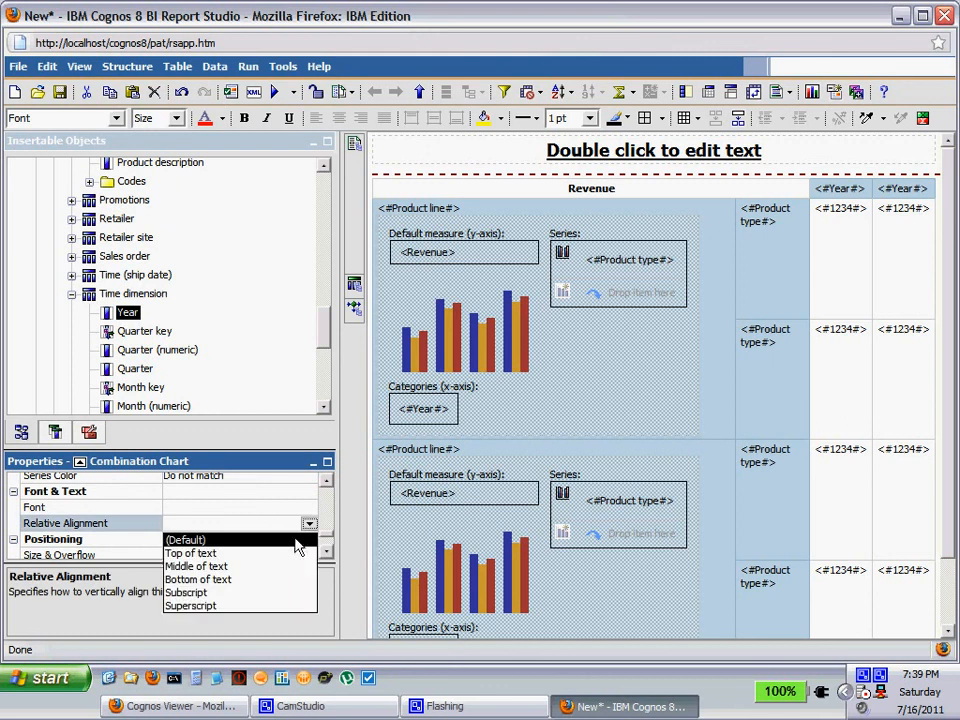
click(196, 566)
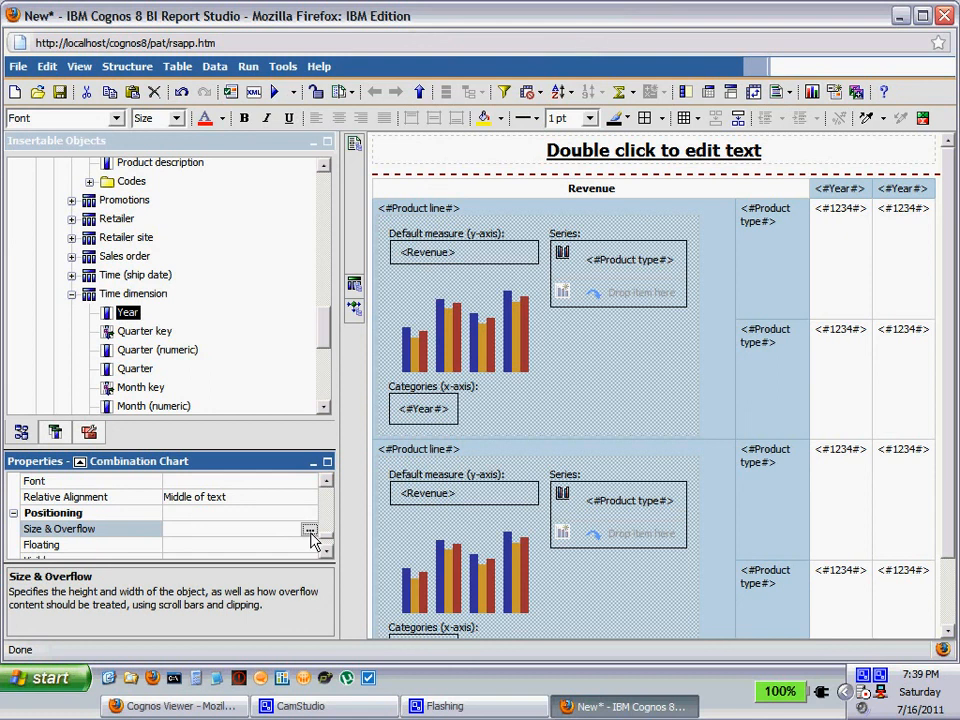
Step: Size the embedded Revenue chart to Height 50 px and Width 75 px, applying and confirming
click(310, 528)
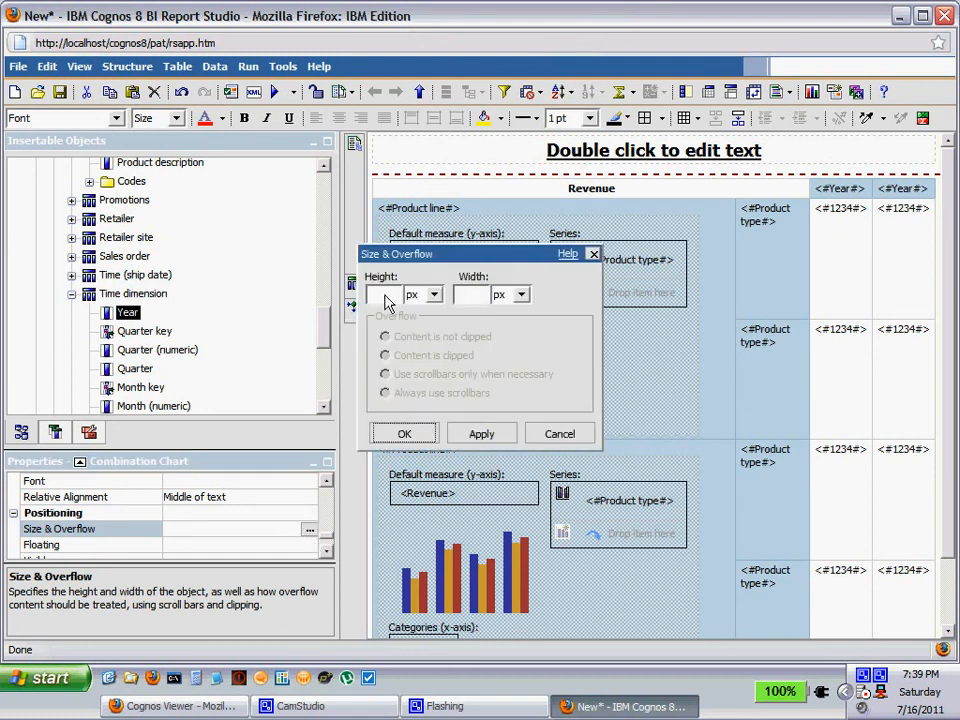
text(5)
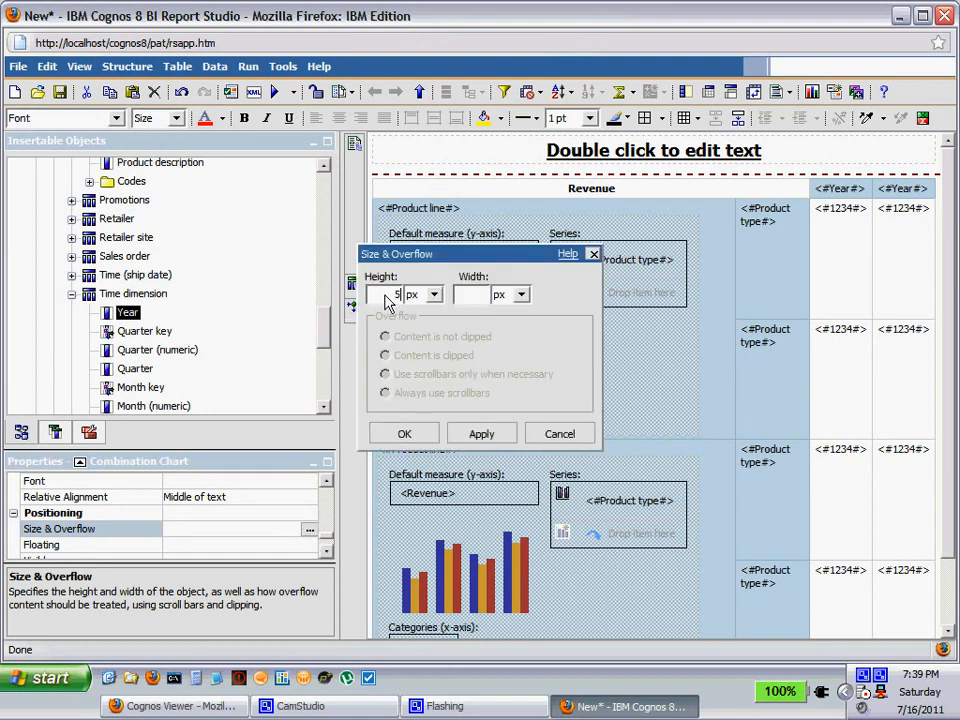
text(0)
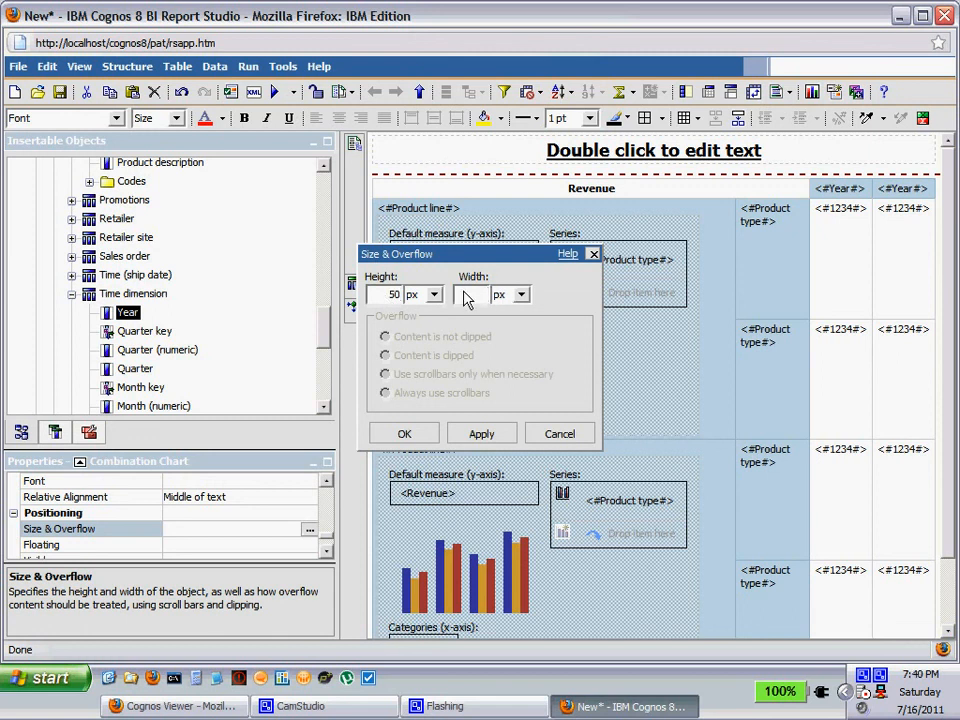
text(75)
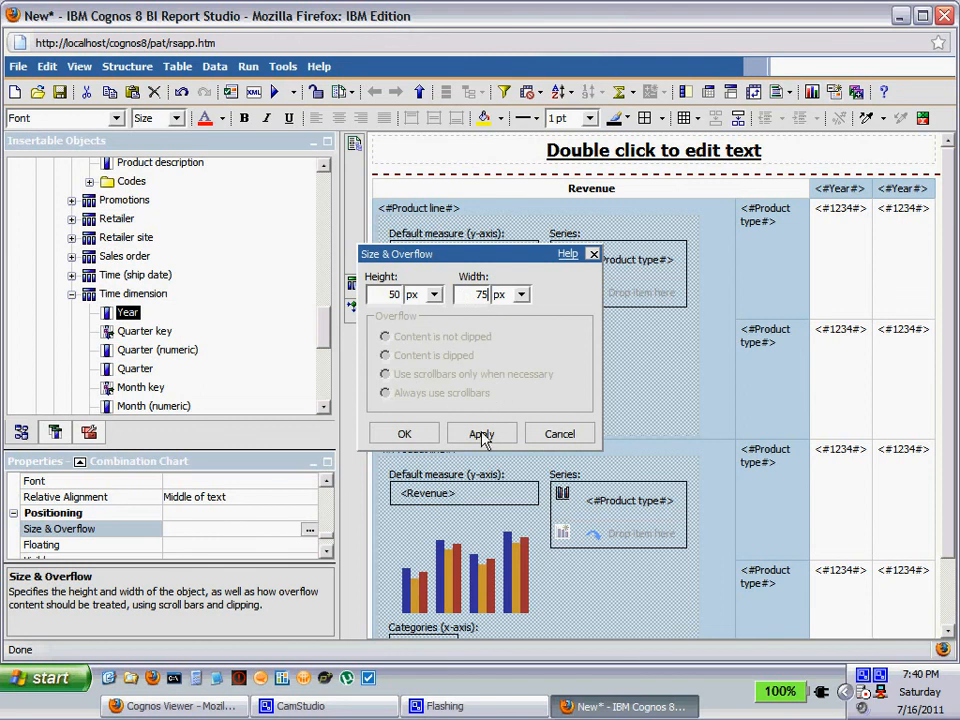
click(481, 433)
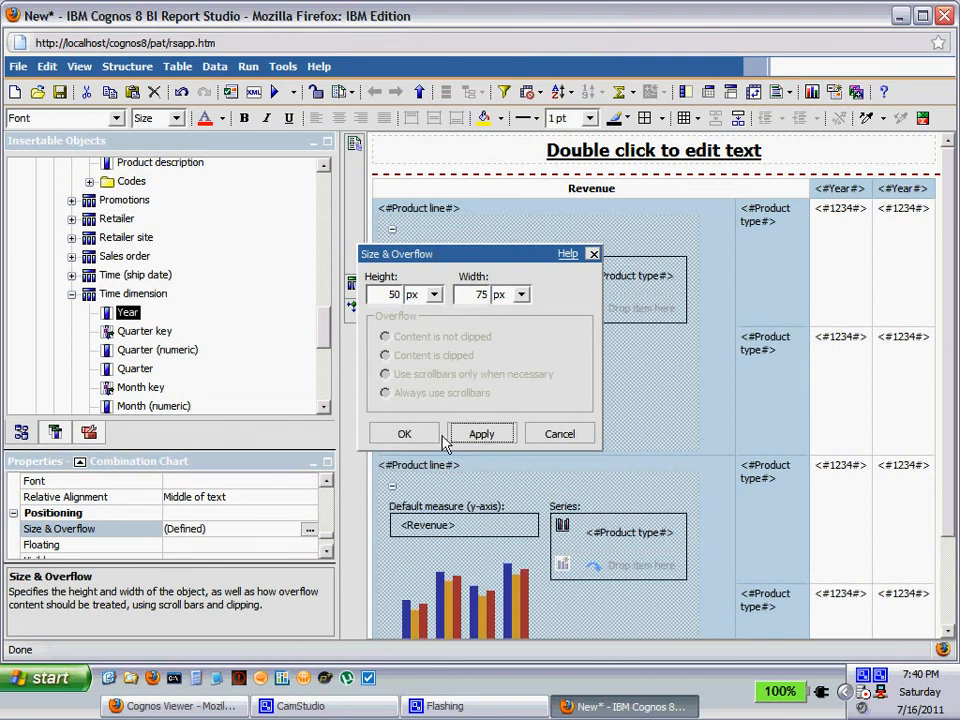
click(404, 433)
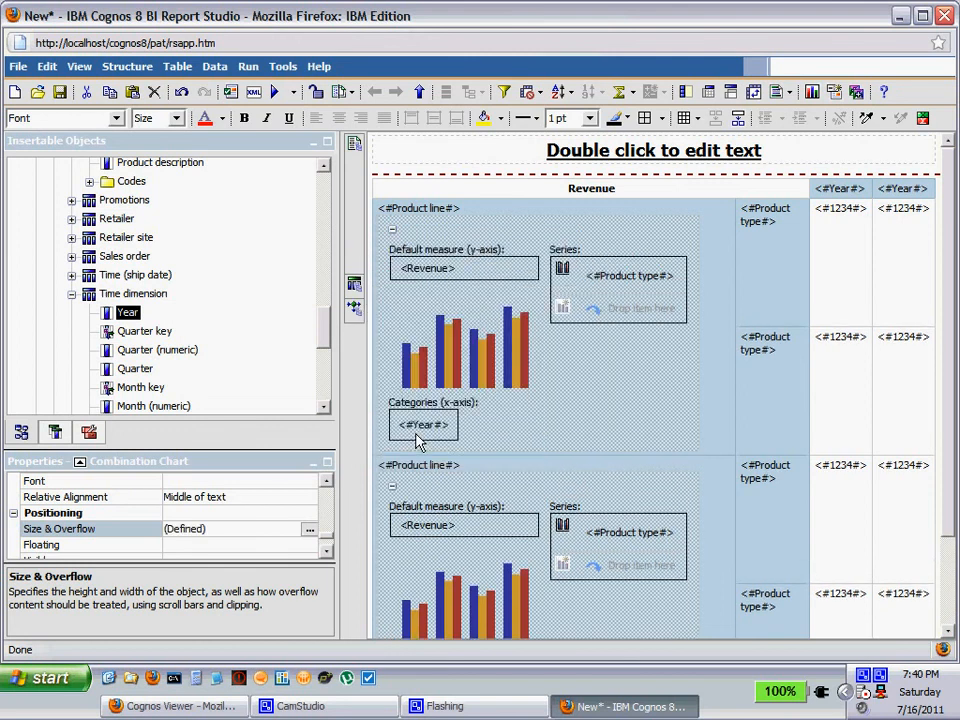
mouse_move(277, 91)
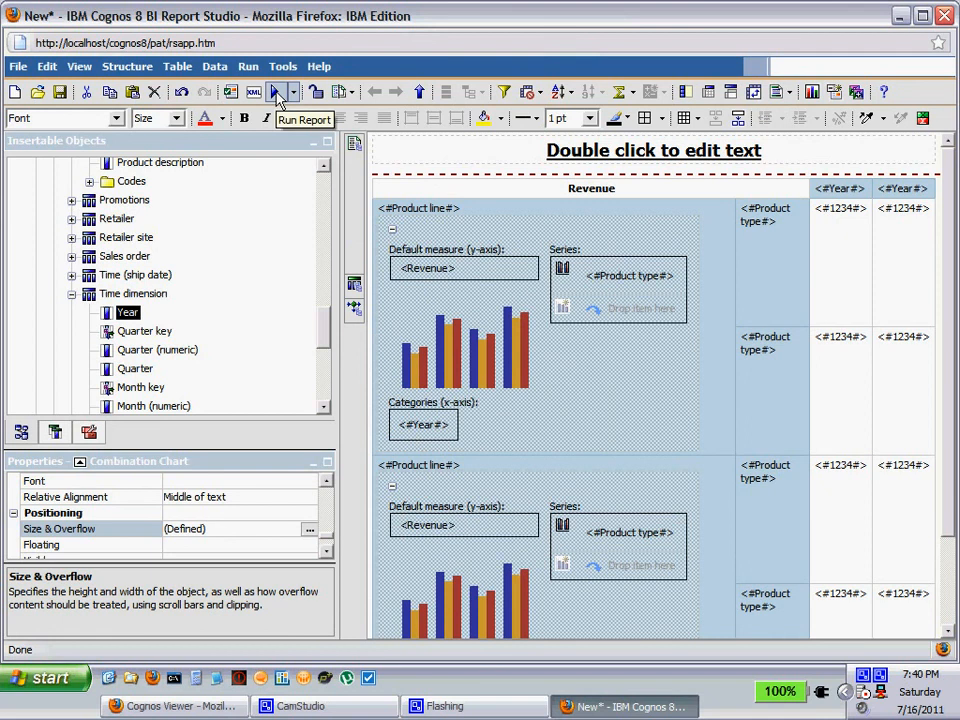
Step: Run the report to view the crosstab with Revenue column charts in Cognos Viewer
click(277, 91)
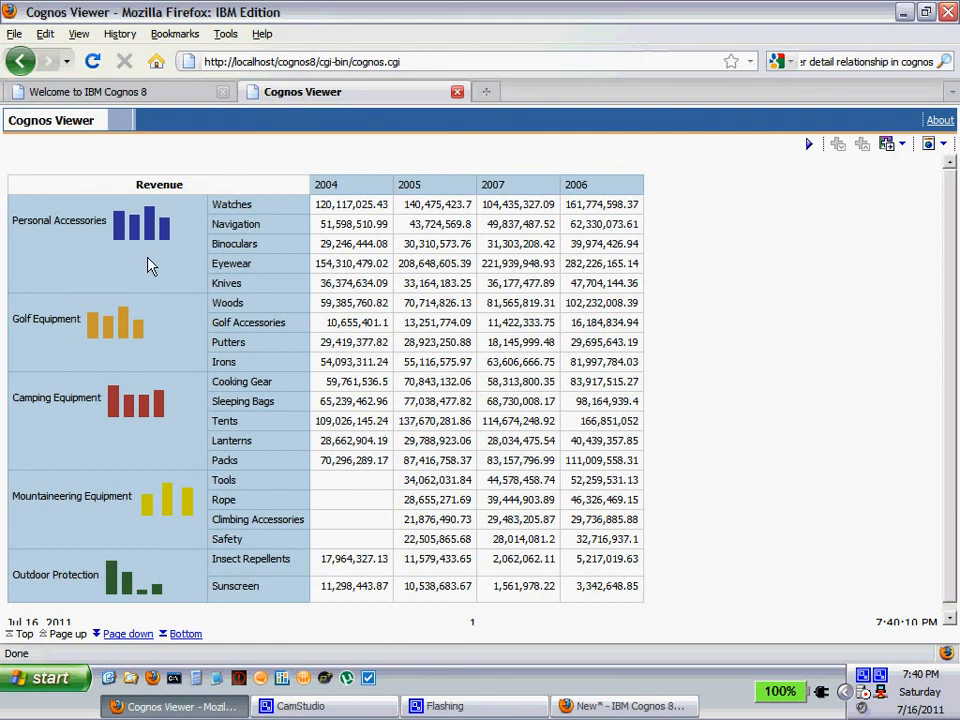
mouse_move(182, 283)
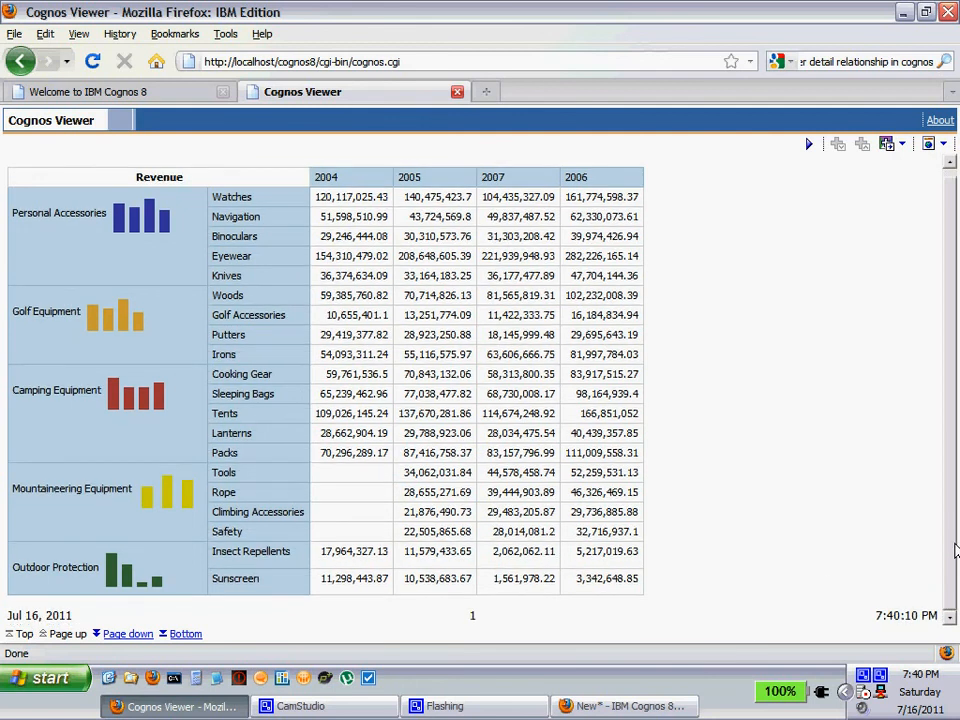
mouse_move(910, 557)
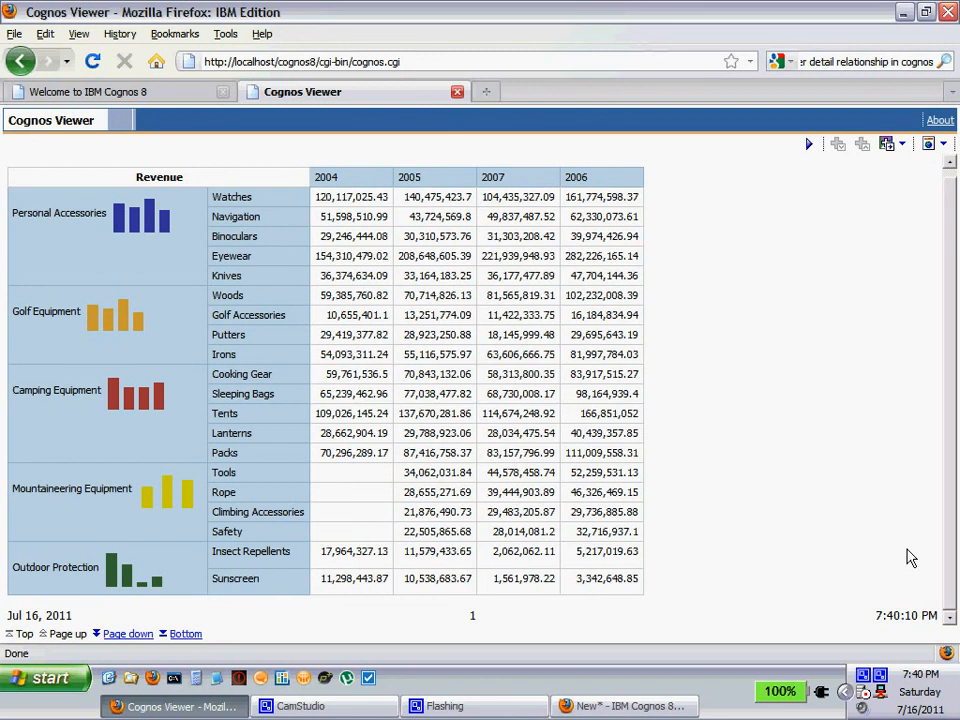
mouse_move(843, 503)
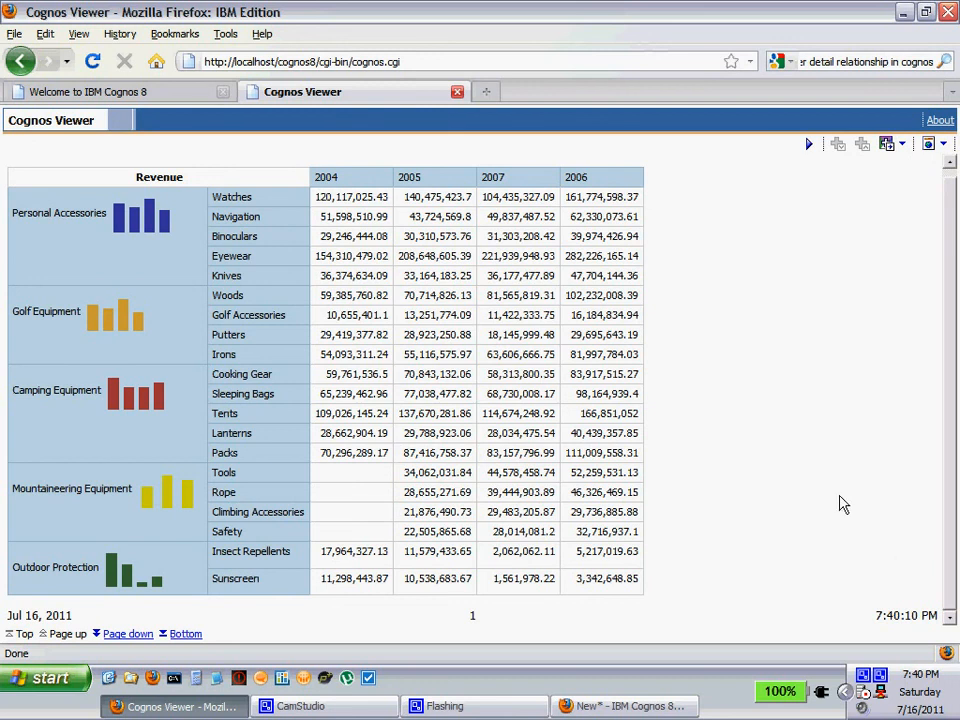